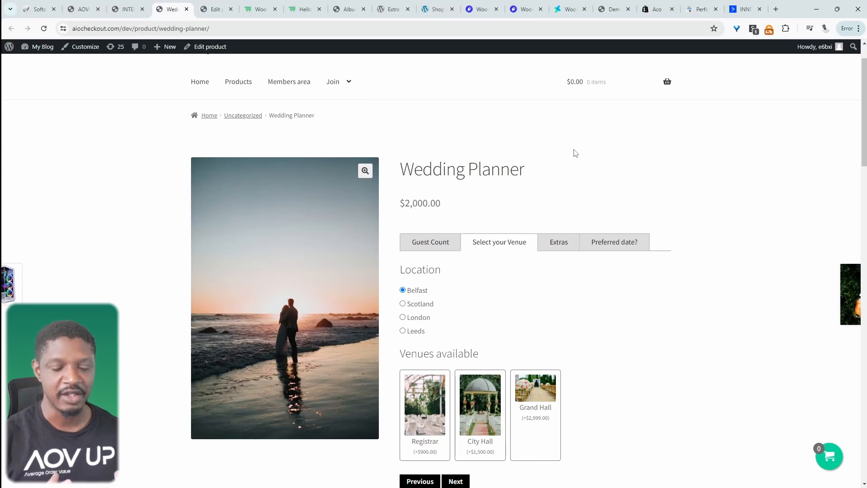
Scroll down the Wedding Planner product page before moving to the AOVUp plugin page
{"action": "scroll", "scroll_direction": "down", "scroll_amount": 3}
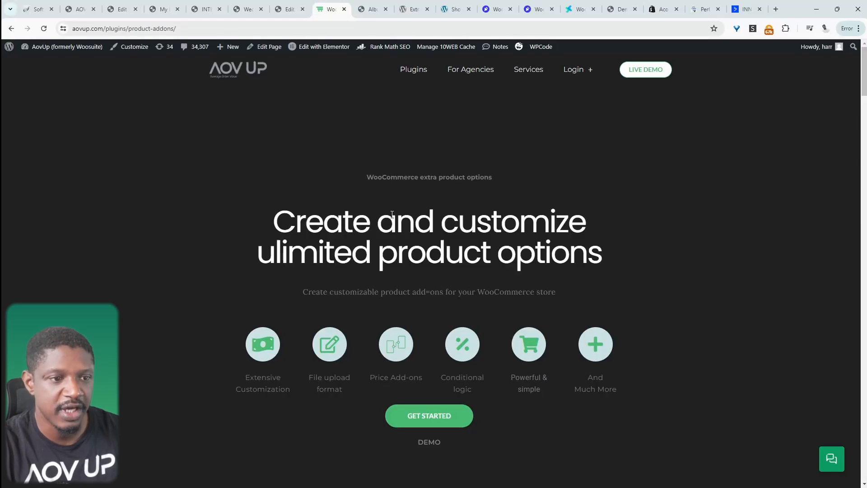
Browse the AOVUp add-ons page sections on charges, file uploads and option features, then return to Wedding Planner
{"action": "left_click", "coordinate": [125, 28]}
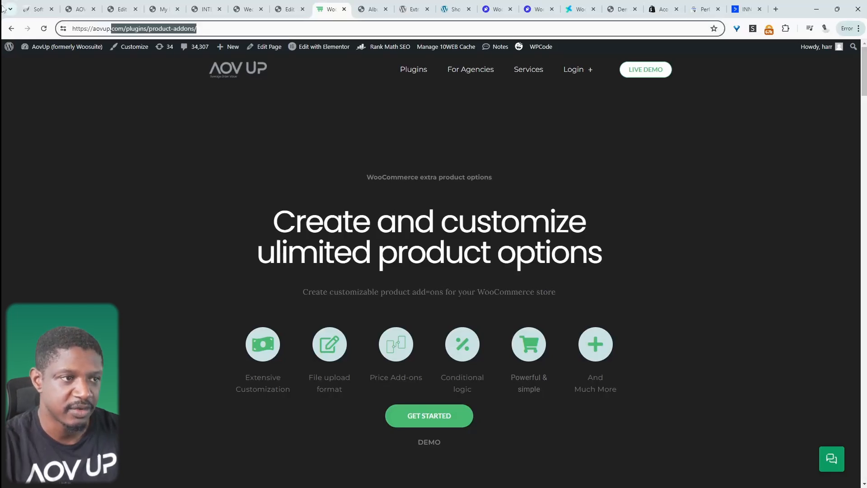
{"action": "left_click", "coordinate": [233, 47]}
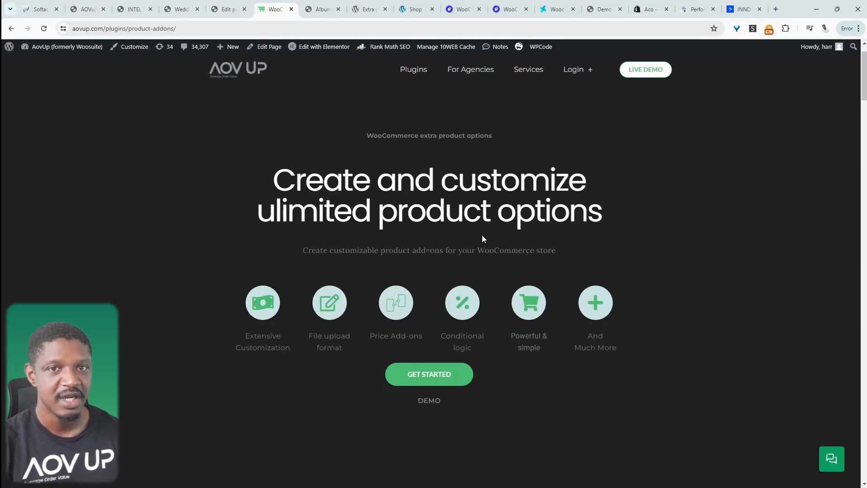
{"action": "mouse_move", "coordinate": [408, 336]}
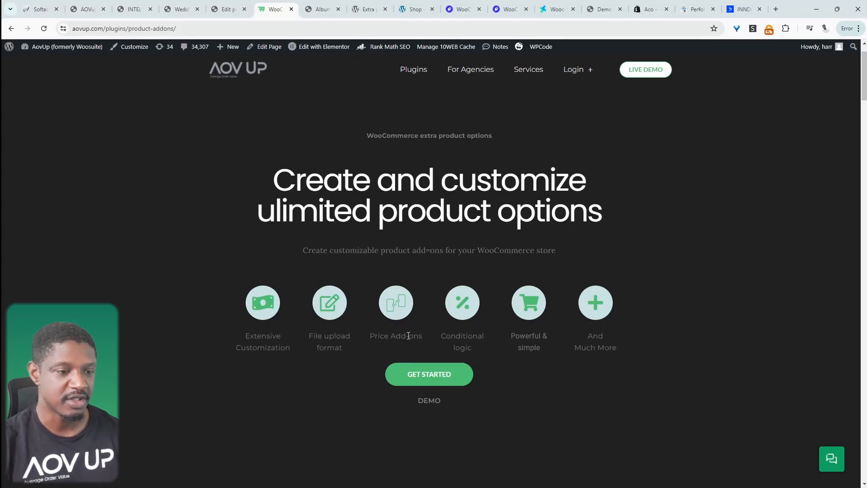
{"action": "scroll", "scroll_direction": "down", "scroll_amount": 3}
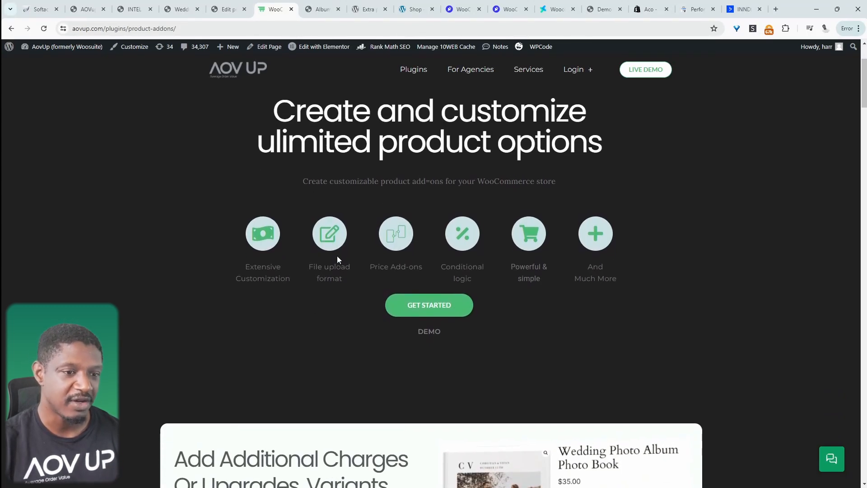
{"action": "scroll", "scroll_direction": "down", "scroll_amount": 3}
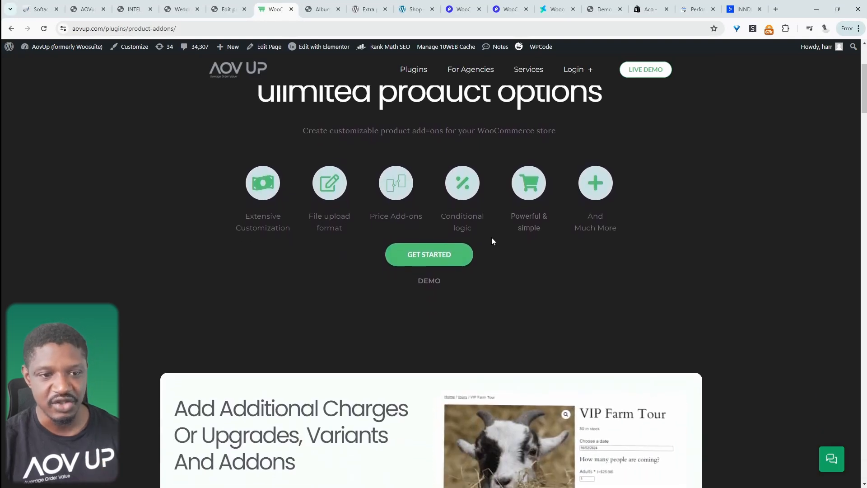
{"action": "scroll", "scroll_direction": "down", "scroll_amount": 3}
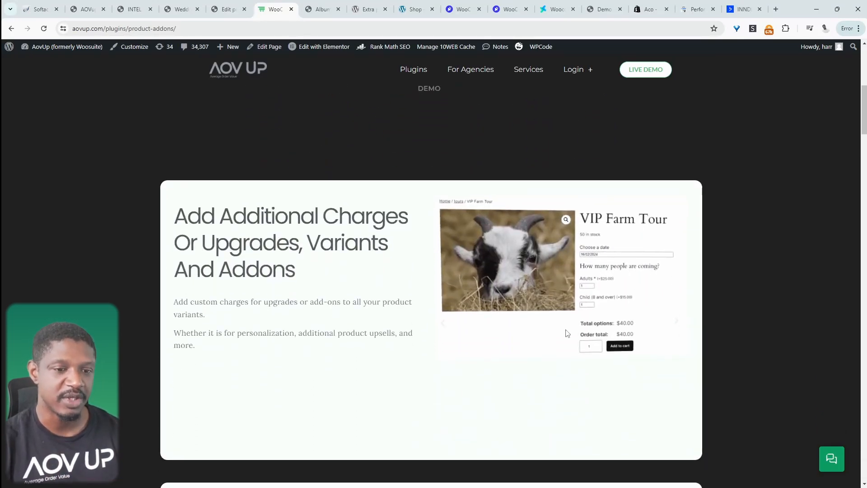
{"action": "scroll", "scroll_direction": "down", "scroll_amount": 3}
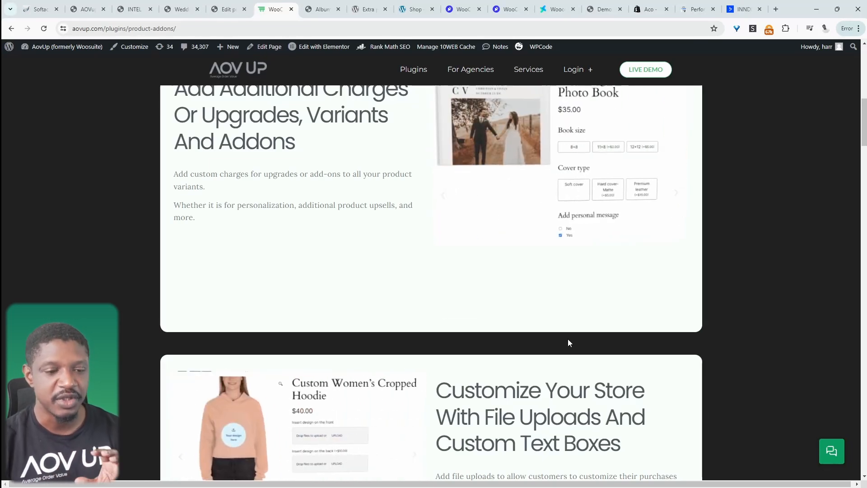
{"action": "scroll", "scroll_direction": "down", "scroll_amount": 3}
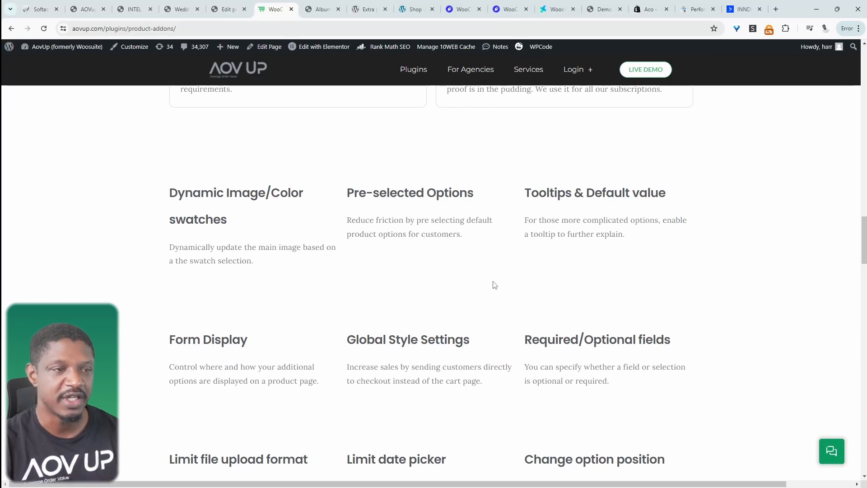
{"action": "left_click", "coordinate": [180, 9]}
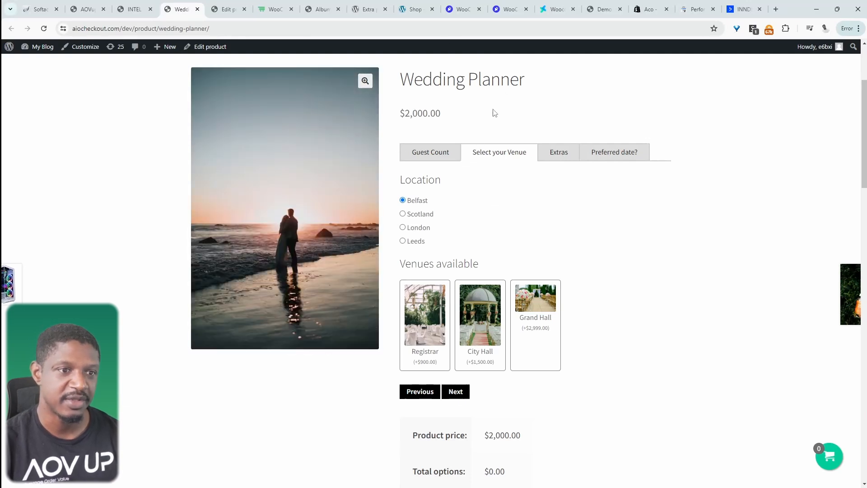
Choose London, opt in to photography, advance to Preferred date, then go to the INTEL PC builder product
{"action": "scroll", "scroll_direction": "down", "scroll_amount": 3}
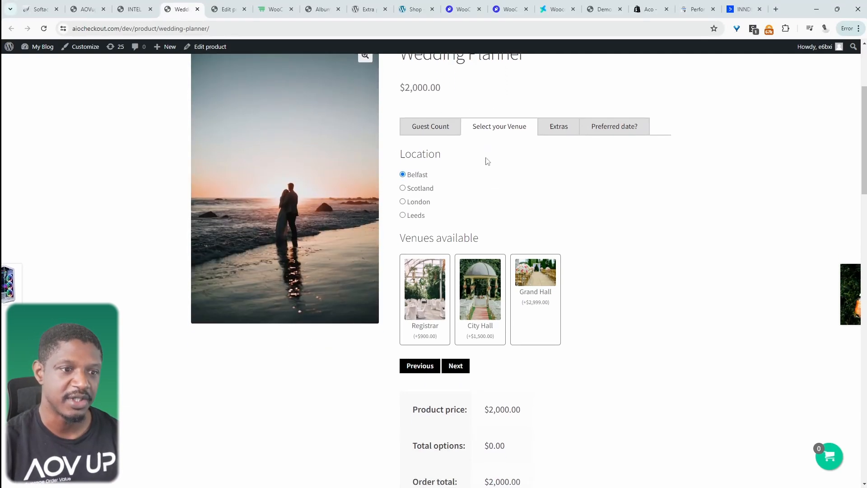
{"action": "left_click", "coordinate": [402, 201]}
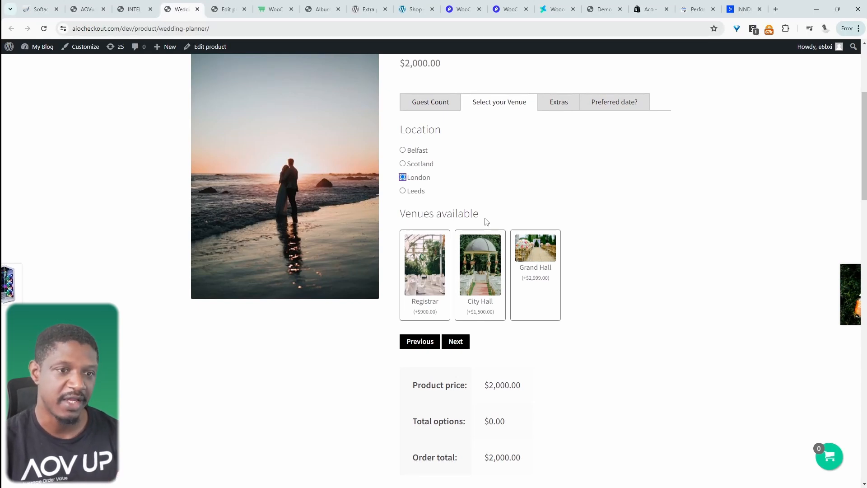
{"action": "mouse_move", "coordinate": [379, 176]}
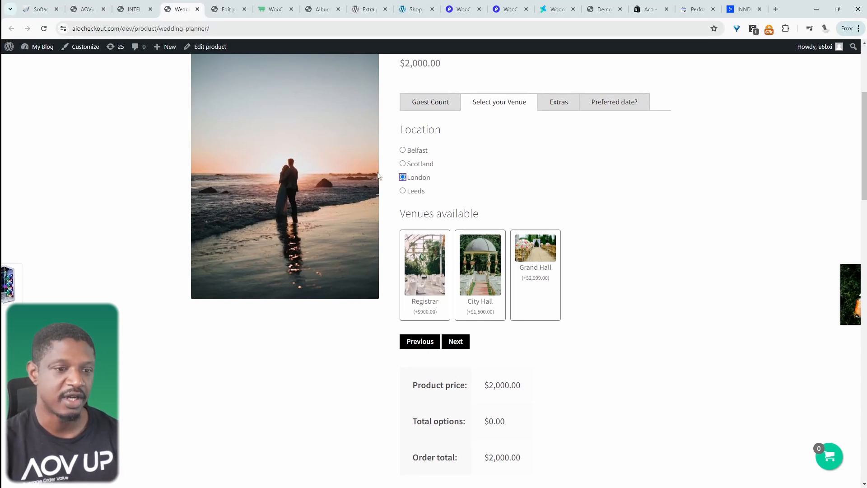
{"action": "left_click", "coordinate": [480, 264]}
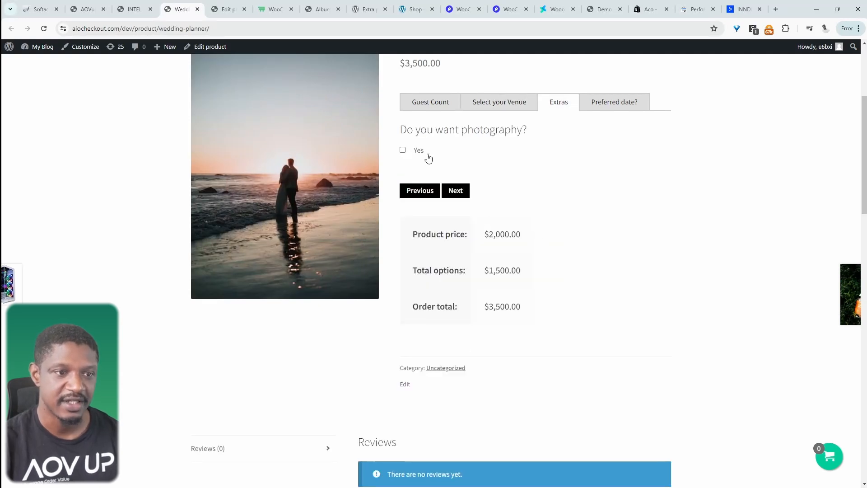
{"action": "left_click", "coordinate": [403, 150]}
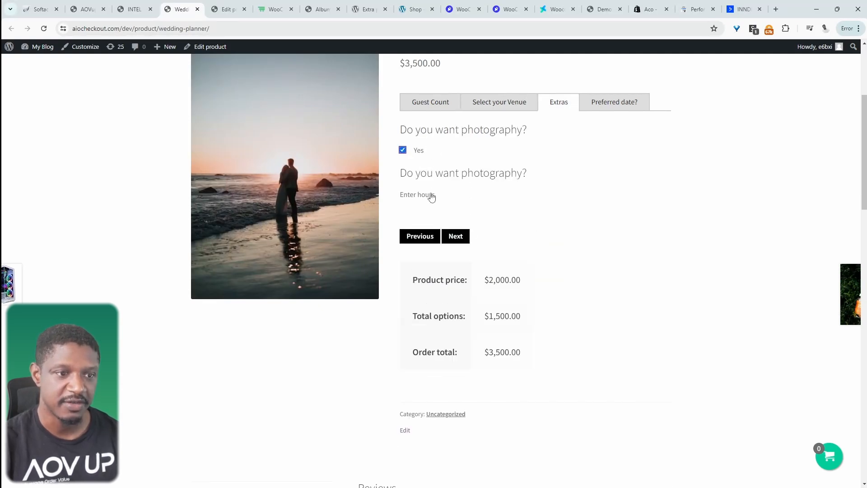
{"action": "left_click", "coordinate": [403, 150]}
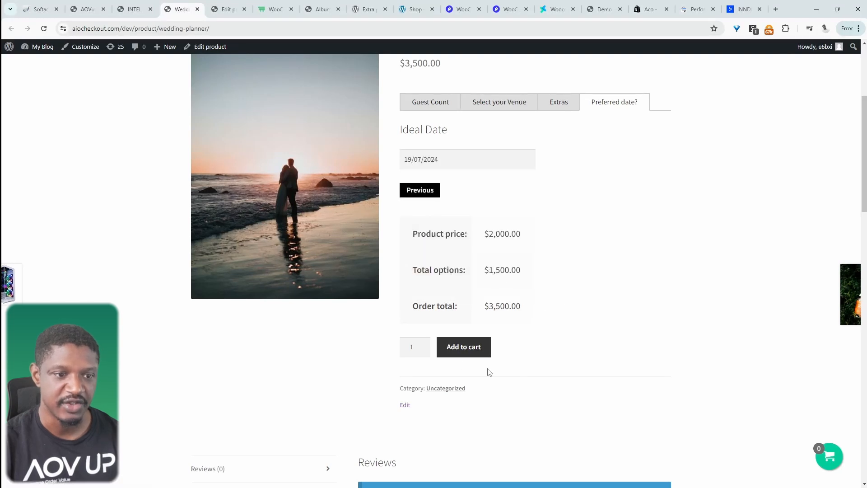
{"action": "left_click", "coordinate": [133, 10]}
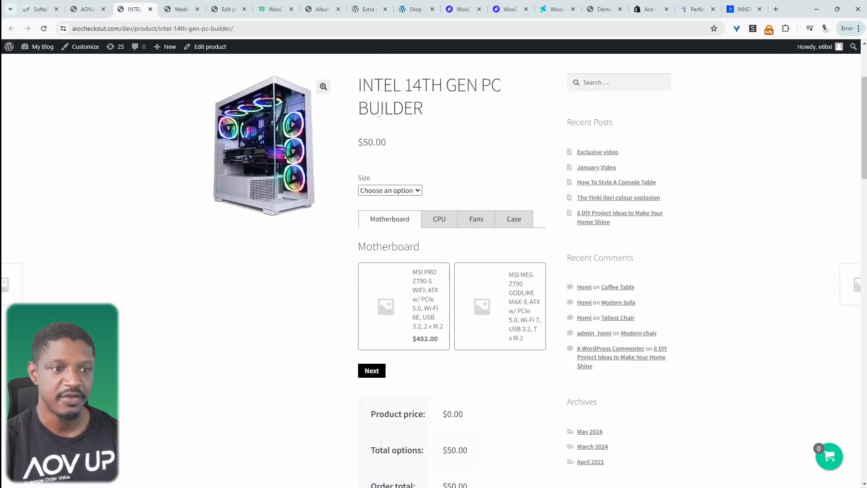
{"action": "mouse_move", "coordinate": [430, 324]}
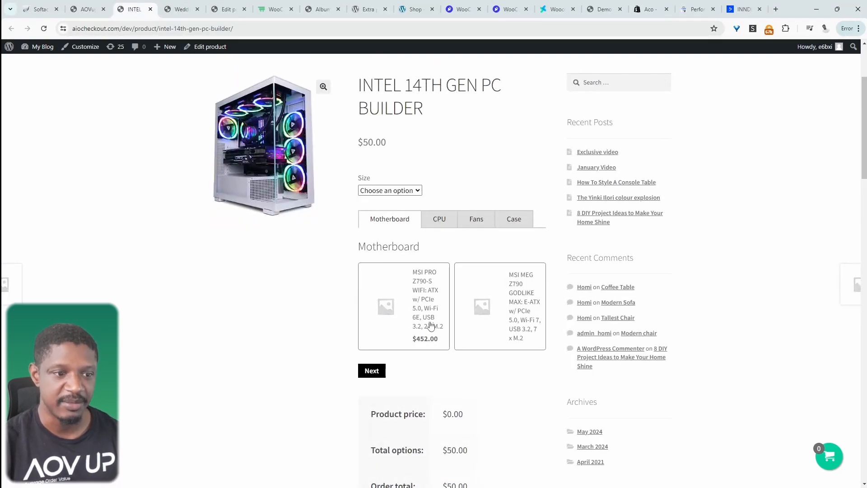
Choose the MSI PRO Z790-S WIFI motherboard and move on to the Case step
{"action": "left_click", "coordinate": [438, 218]}
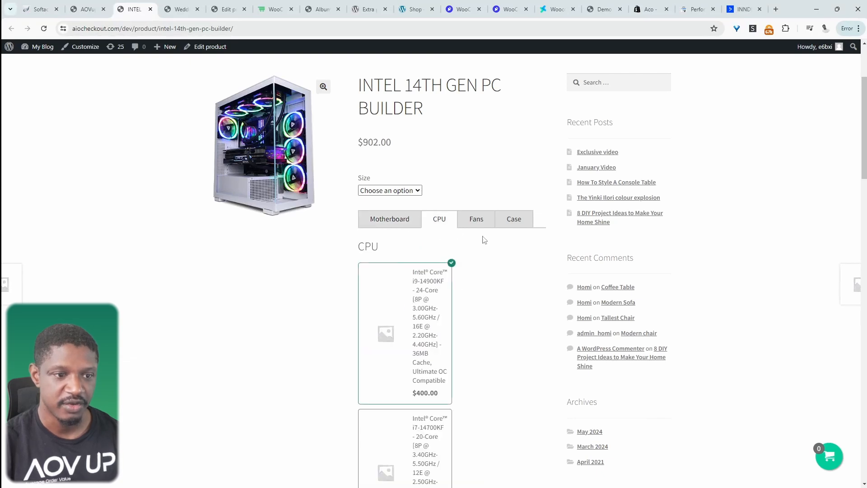
{"action": "scroll", "scroll_direction": "down", "scroll_amount": 3}
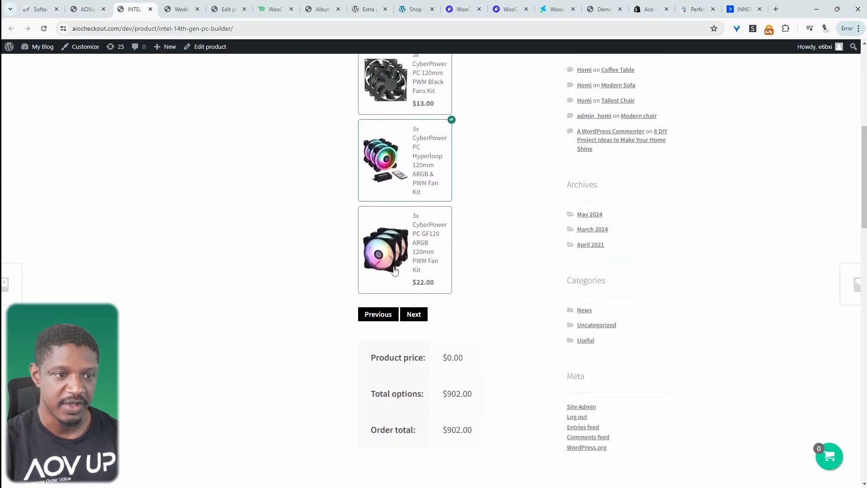
{"action": "scroll", "scroll_direction": "up", "scroll_amount": 3}
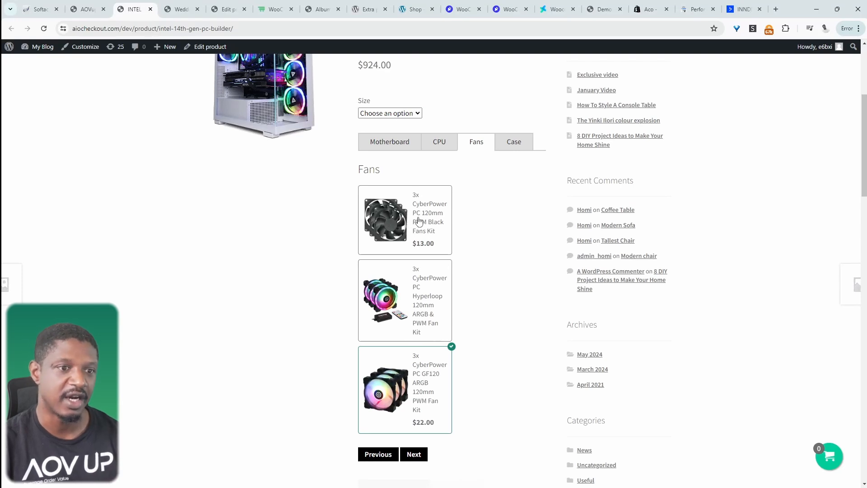
{"action": "left_click", "coordinate": [513, 141]}
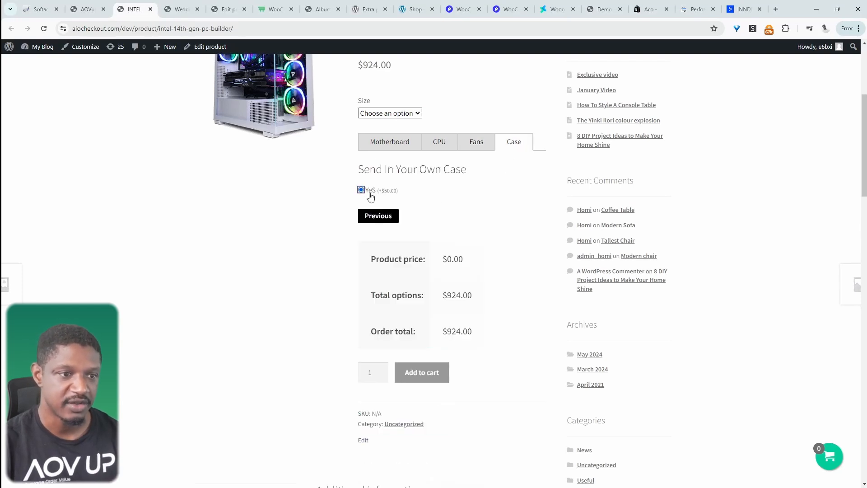
{"action": "mouse_move", "coordinate": [395, 380]}
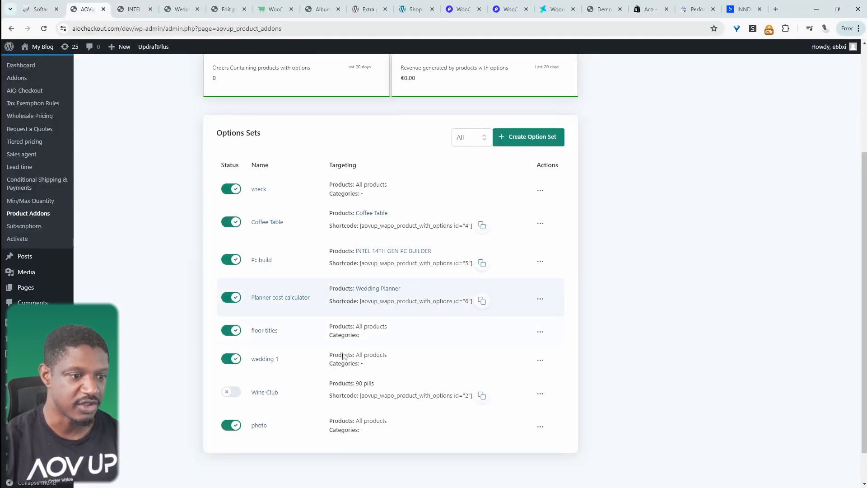
Edit the wedding 1 option set and search the product dropdown to embed Wedding Planner (#906)
{"action": "left_click", "coordinate": [265, 359]}
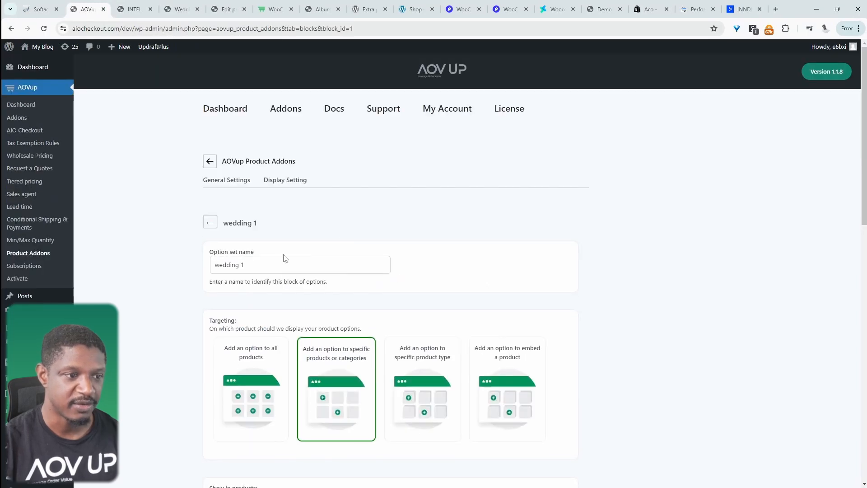
{"action": "scroll", "scroll_direction": "down", "scroll_amount": 3}
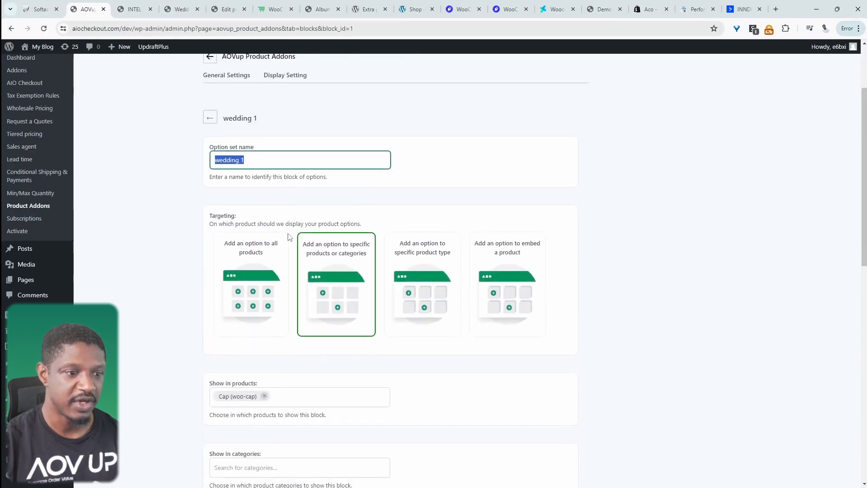
{"action": "scroll", "scroll_direction": "down", "scroll_amount": 3}
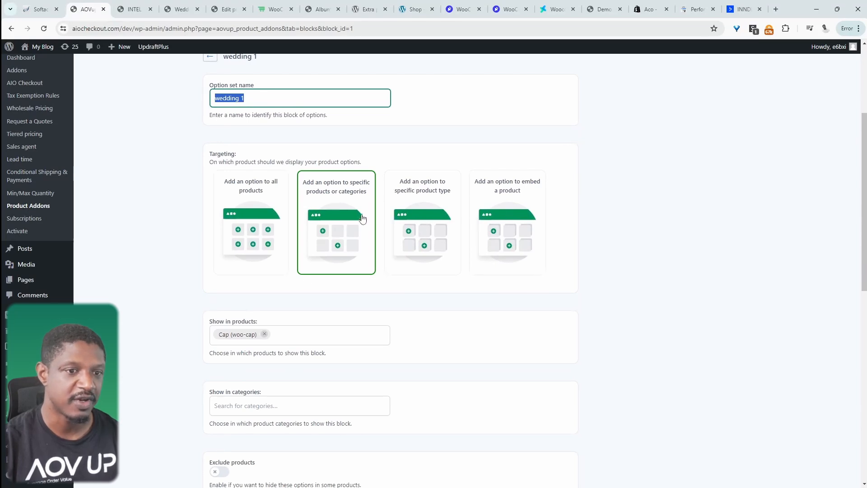
{"action": "mouse_move", "coordinate": [514, 238]}
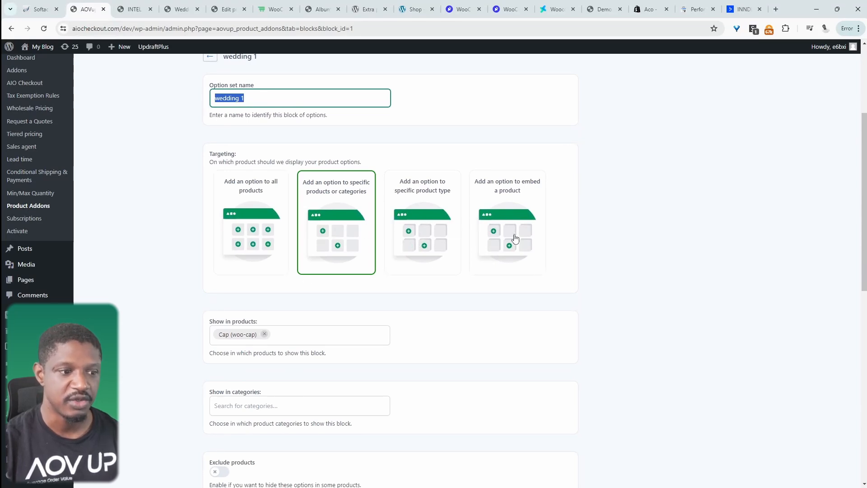
{"action": "left_click", "coordinate": [505, 224]}
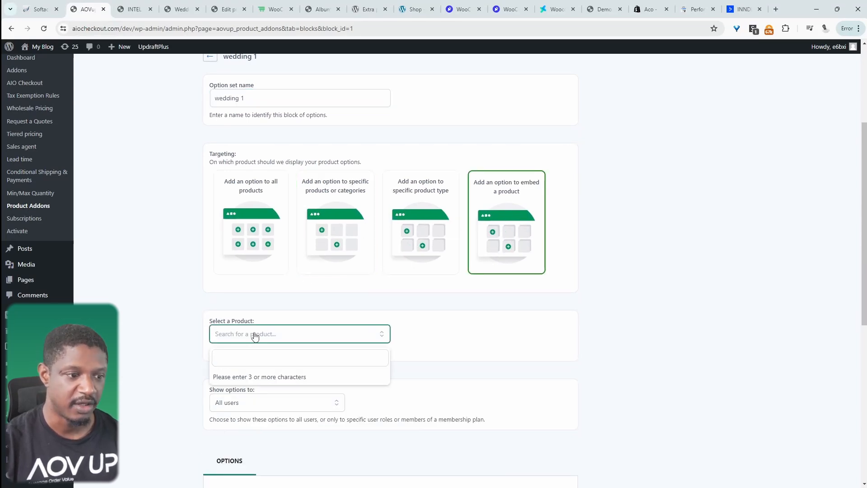
{"action": "type", "text": "cap"}
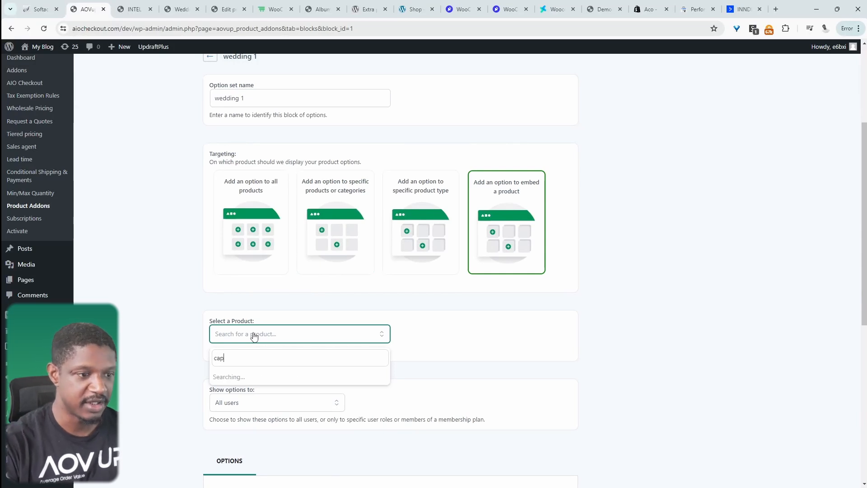
{"action": "type", "text": "2"}
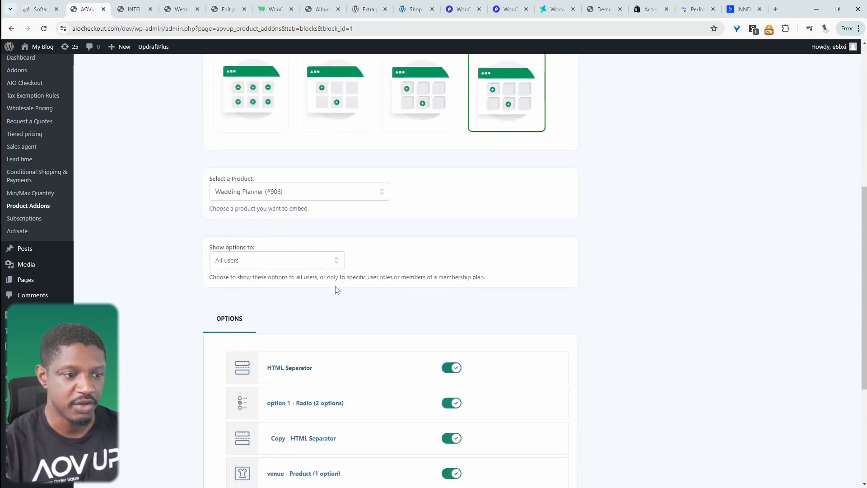
Start adding a new option to wedding 1, showing the element and option type choices
{"action": "left_click", "coordinate": [391, 352]}
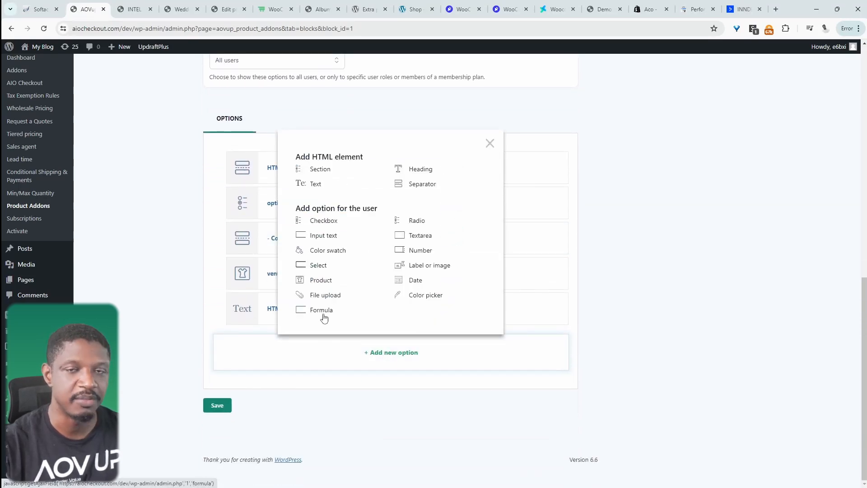
{"action": "mouse_move", "coordinate": [428, 307]}
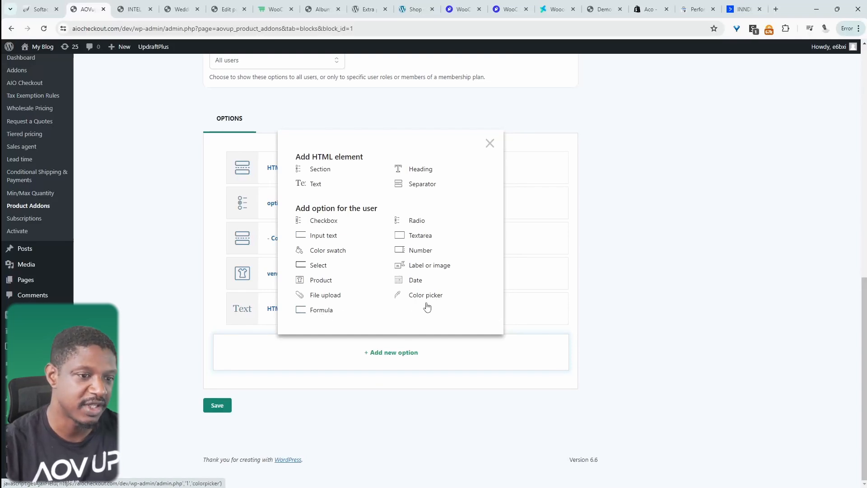
{"action": "mouse_move", "coordinate": [428, 268]}
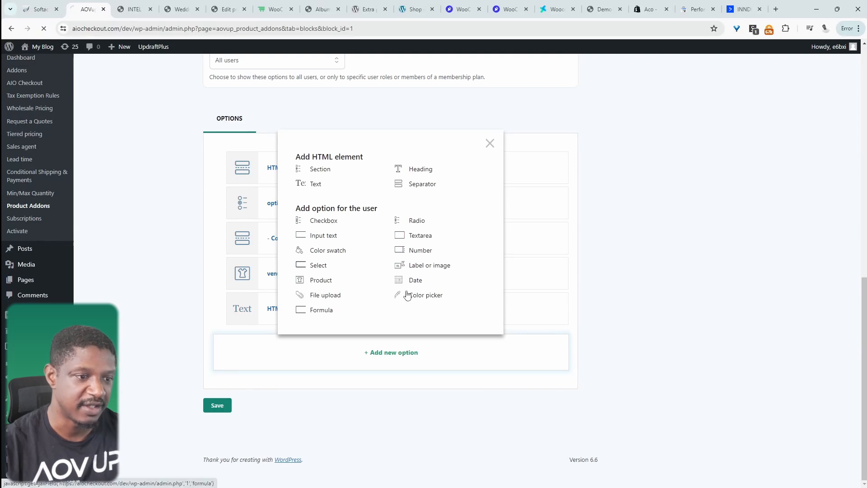
Choose the File upload type and save the 'Upload design' uploader option labeled 'Choose logo'
{"action": "left_click", "coordinate": [325, 294]}
{"action": "type", "text": "Choose logo"}
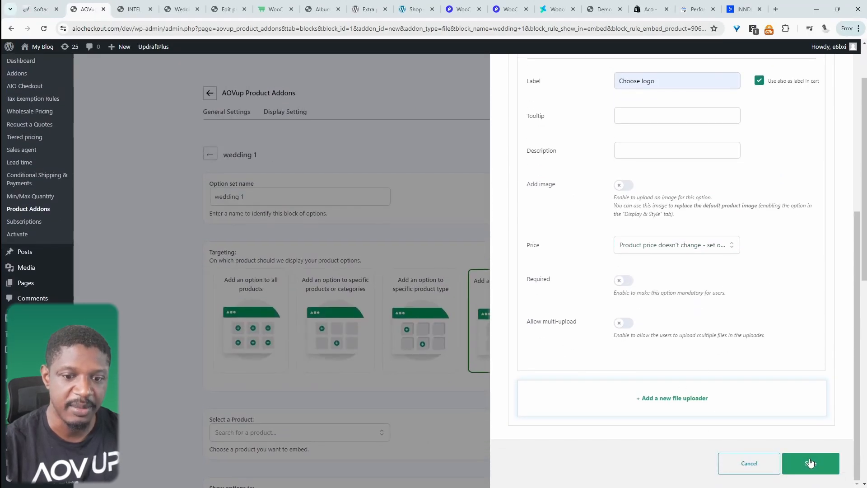
{"action": "left_click", "coordinate": [810, 463]}
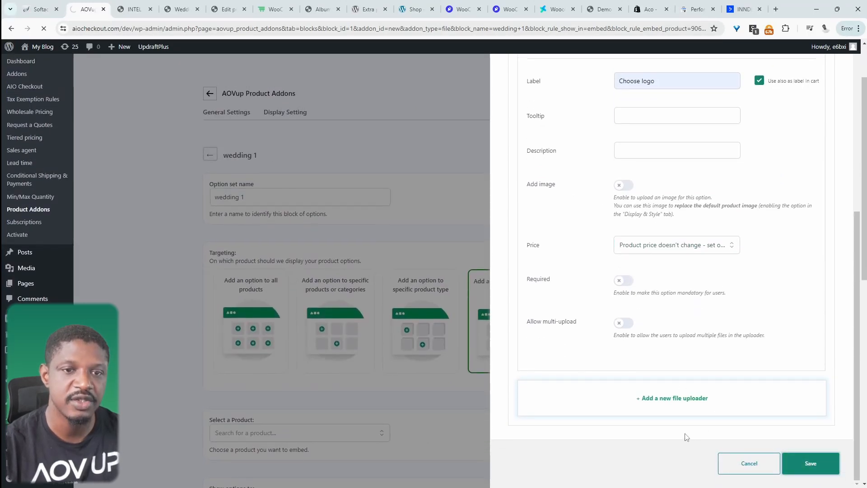
{"action": "left_click", "coordinate": [810, 462]}
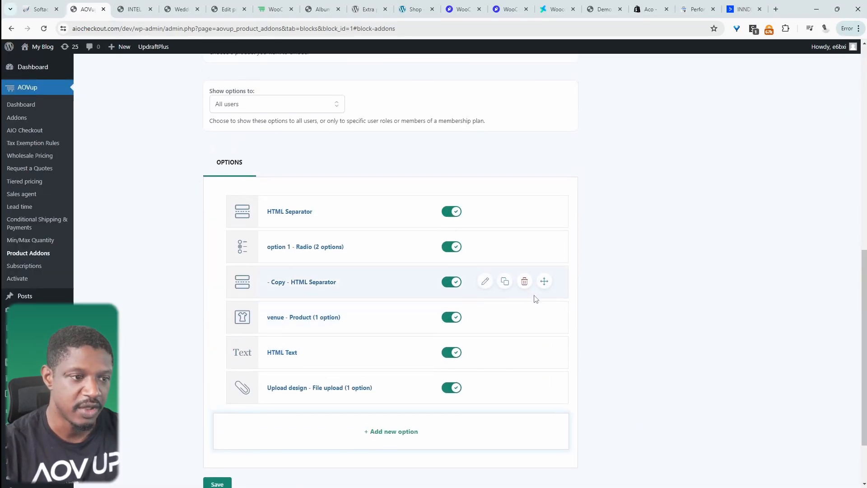
Save wedding 1's options, return to the option sets list and copy its shortcode
{"action": "scroll", "scroll_direction": "down", "scroll_amount": 3}
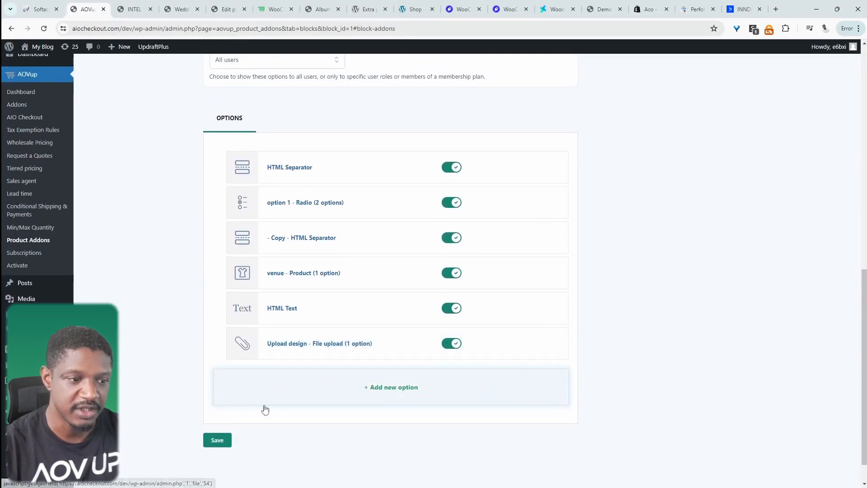
{"action": "left_click", "coordinate": [391, 387]}
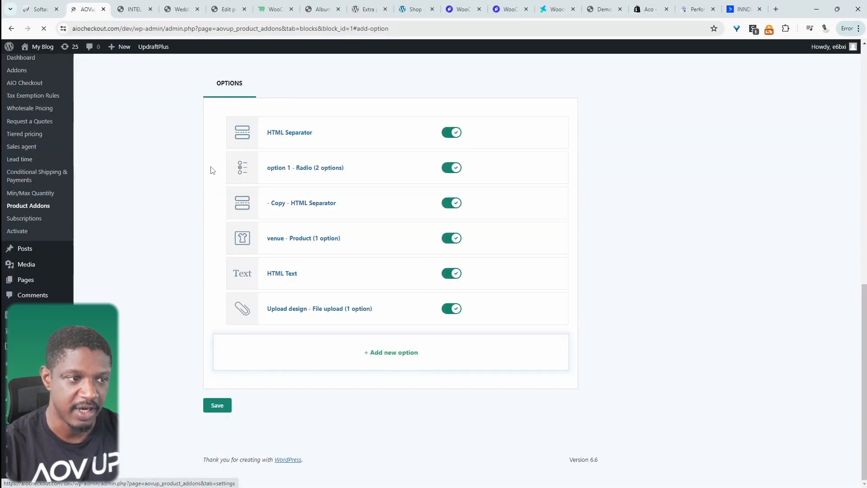
{"action": "scroll", "scroll_direction": "up", "scroll_amount": 3}
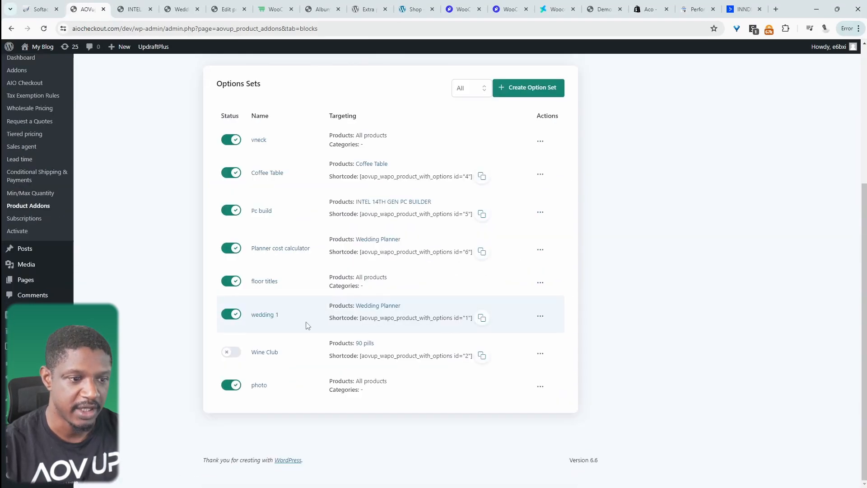
{"action": "mouse_move", "coordinate": [481, 317]}
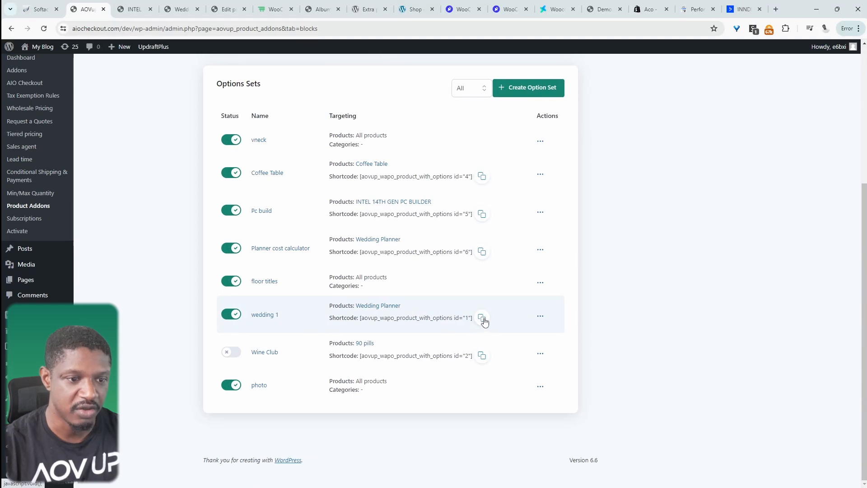
{"action": "left_click", "coordinate": [120, 47]}
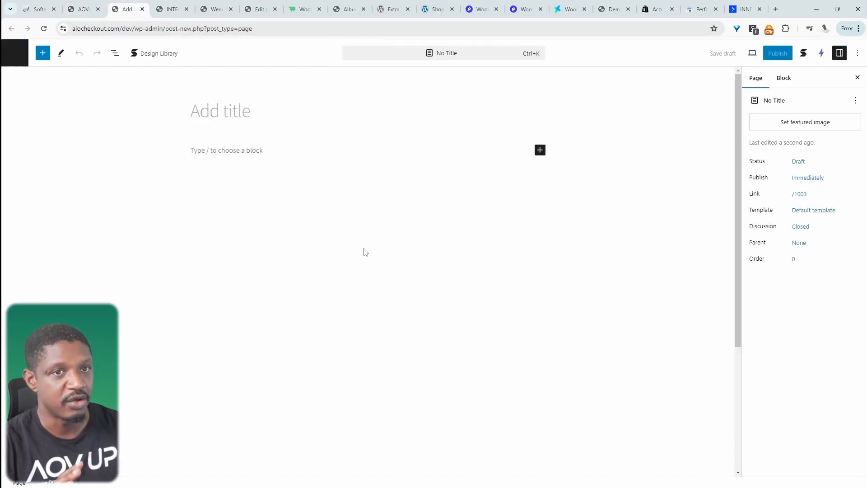
{"action": "mouse_move", "coordinate": [398, 209]}
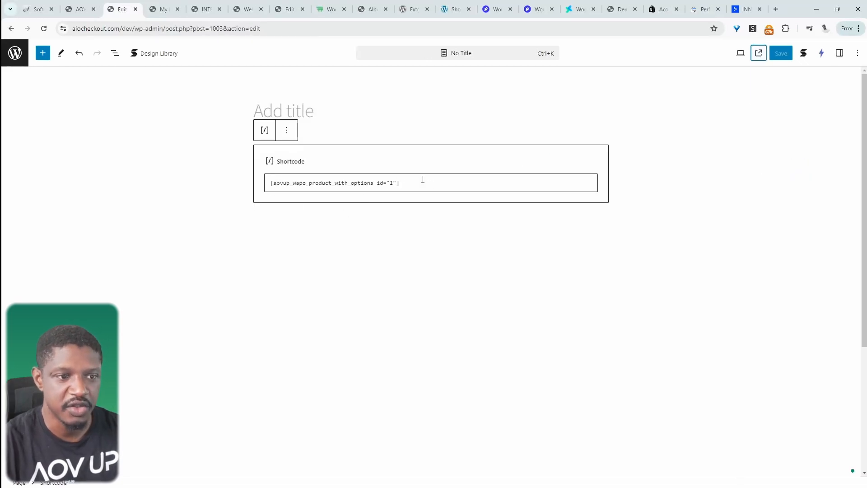
{"action": "mouse_move", "coordinate": [332, 160]}
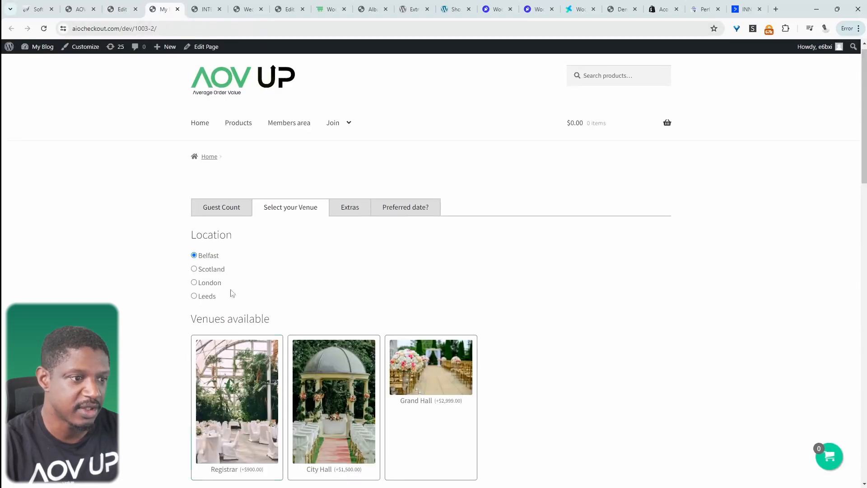
Choose London as the location on the published page, then go to the Extra Product Options plugin tab
{"action": "left_click", "coordinate": [193, 282]}
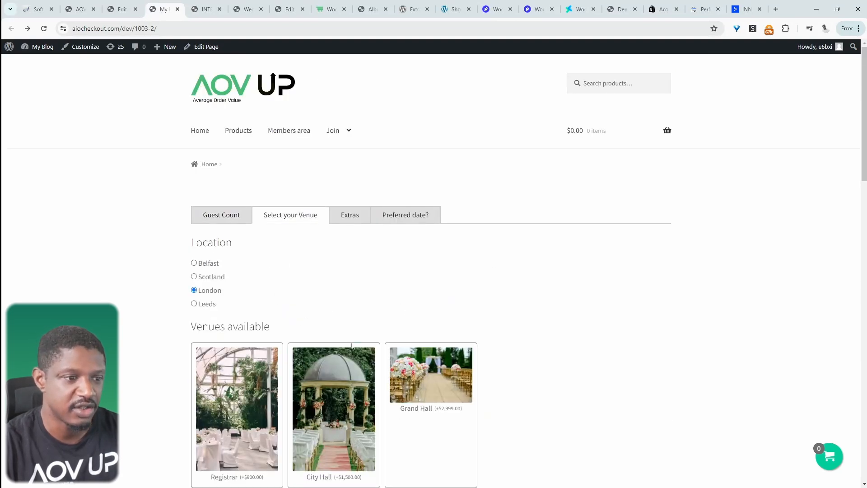
{"action": "mouse_move", "coordinate": [514, 315]}
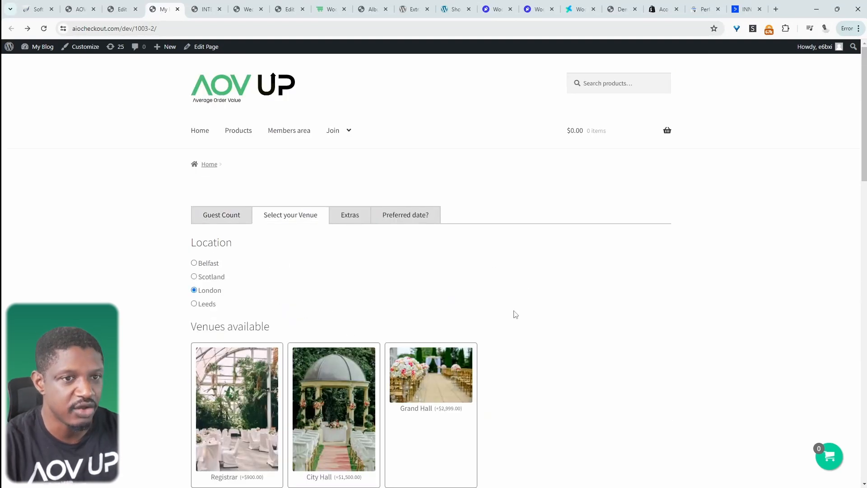
{"action": "mouse_move", "coordinate": [318, 256]}
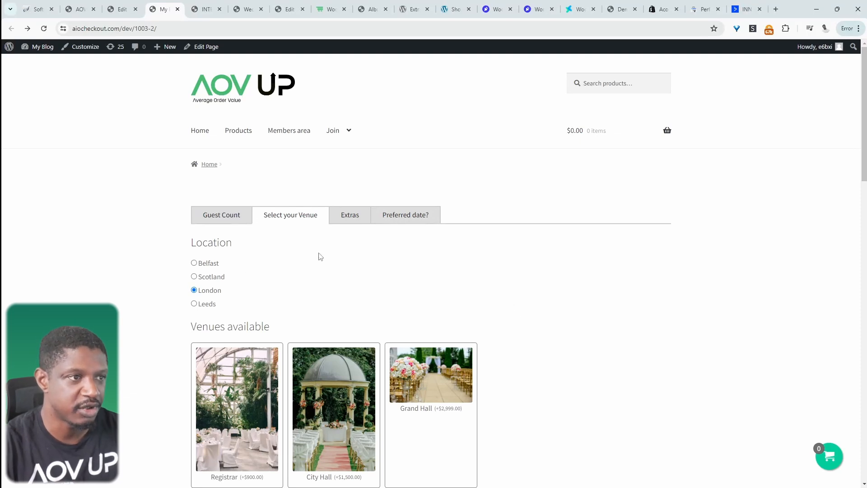
{"action": "mouse_move", "coordinate": [233, 293]}
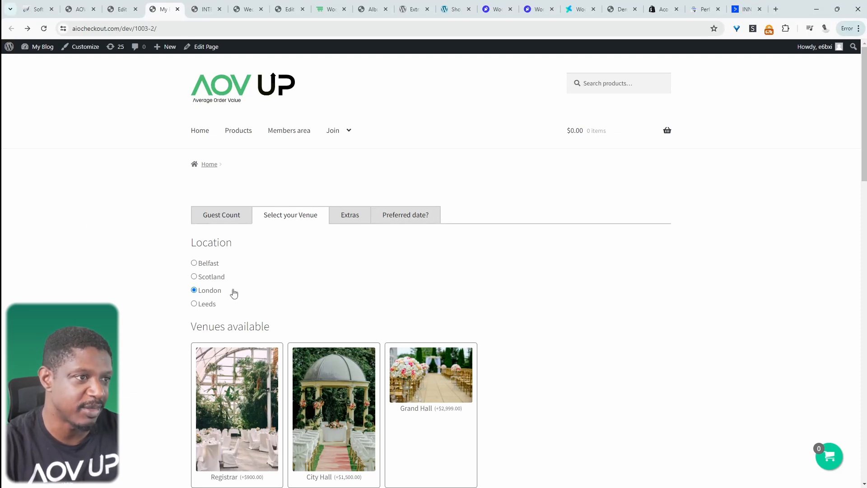
{"action": "left_click", "coordinate": [412, 9]}
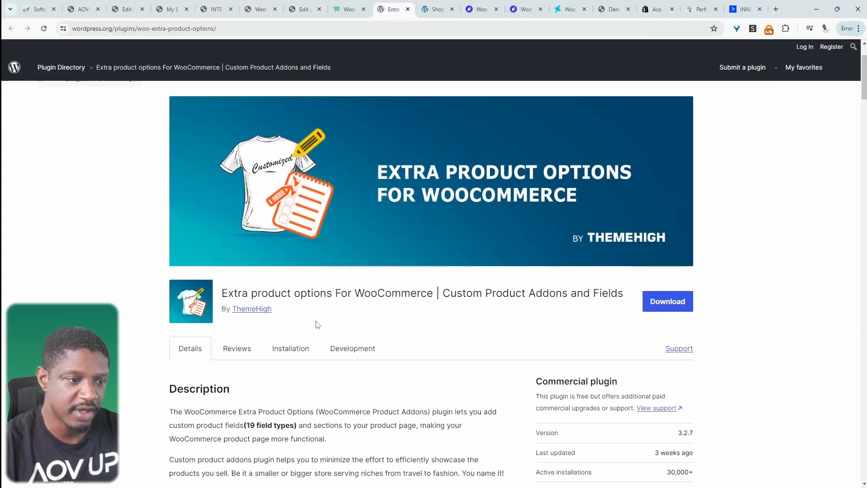
Browse the plugin's description, 19 field types and screenshot carousel, then return to its header
{"action": "scroll", "scroll_direction": "down", "scroll_amount": 3}
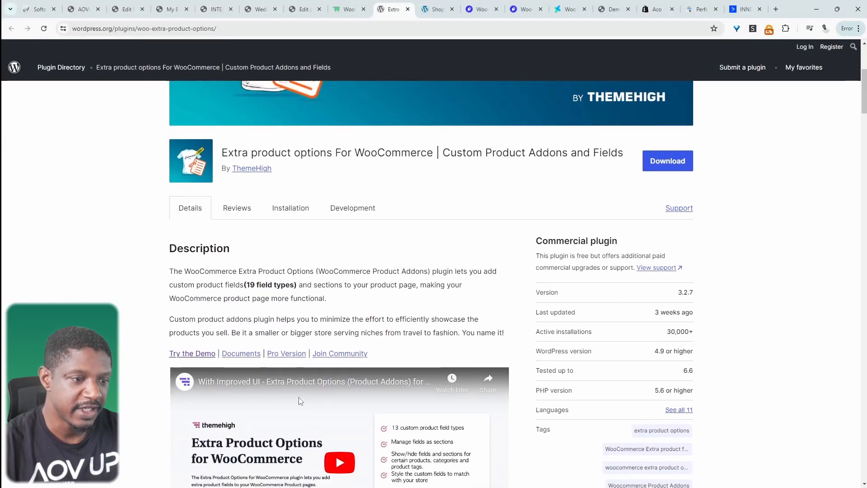
{"action": "scroll", "scroll_direction": "down", "scroll_amount": 3}
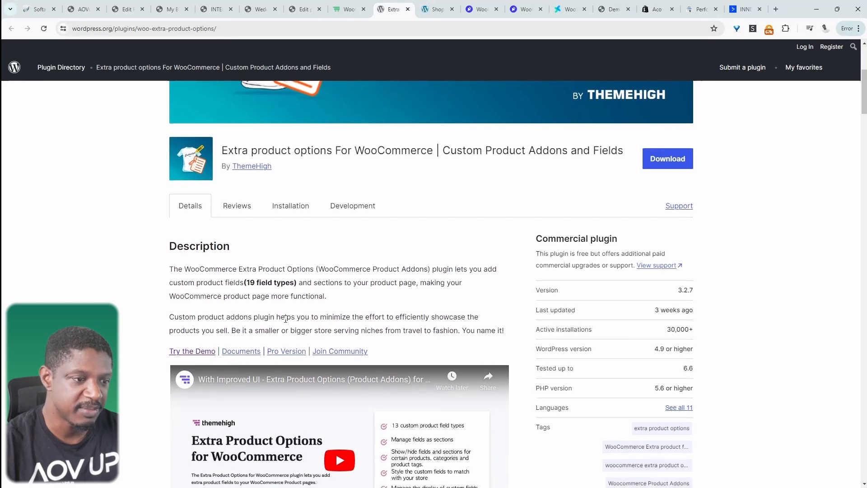
{"action": "scroll", "scroll_direction": "down", "scroll_amount": 3}
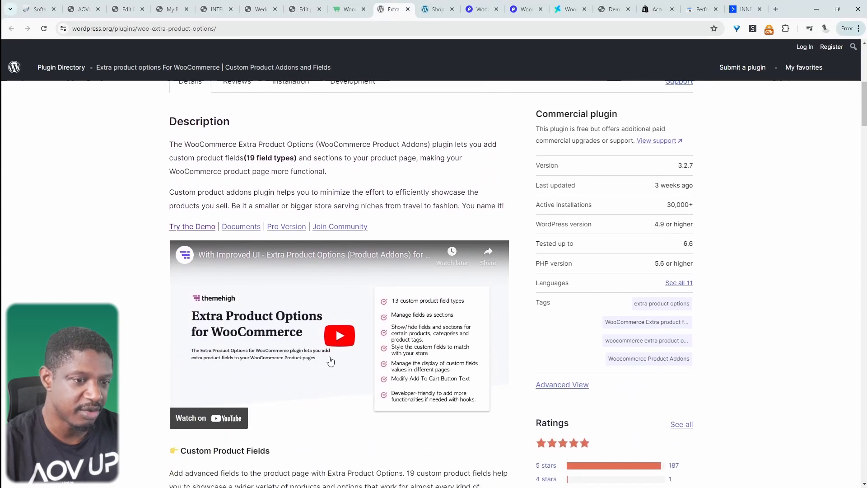
{"action": "mouse_move", "coordinate": [421, 373]}
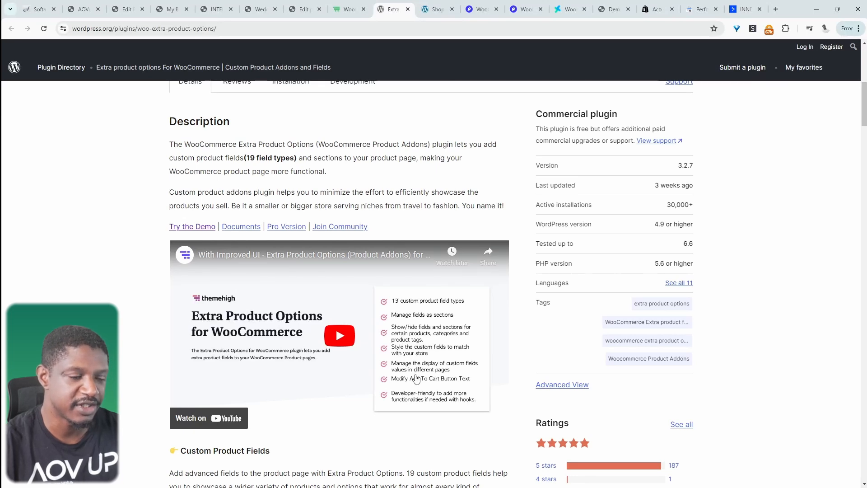
{"action": "scroll", "scroll_direction": "down", "scroll_amount": 3}
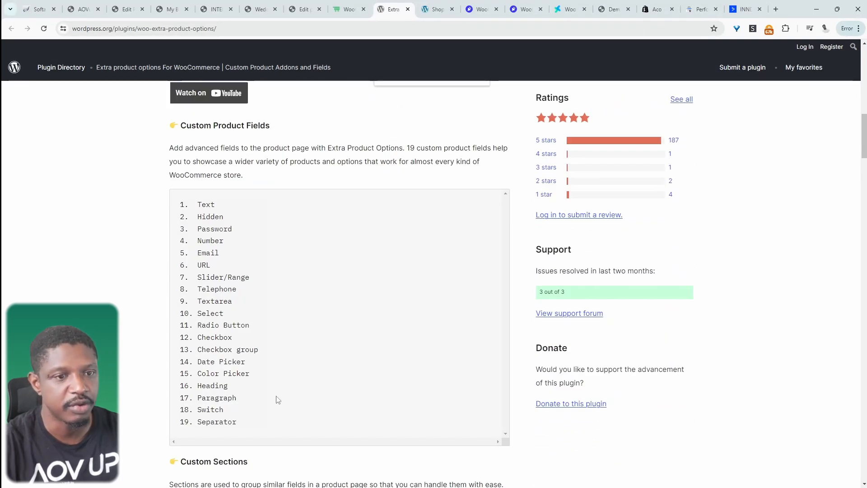
{"action": "scroll", "scroll_direction": "down", "scroll_amount": 3}
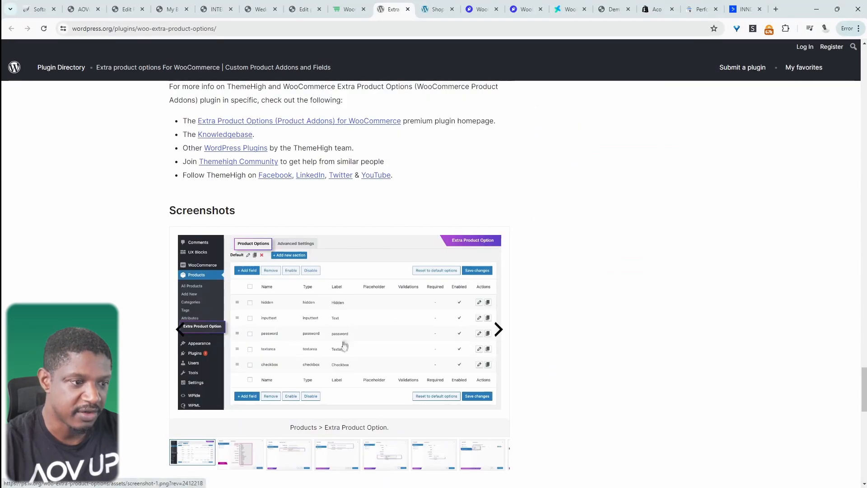
{"action": "left_click", "coordinate": [496, 328]}
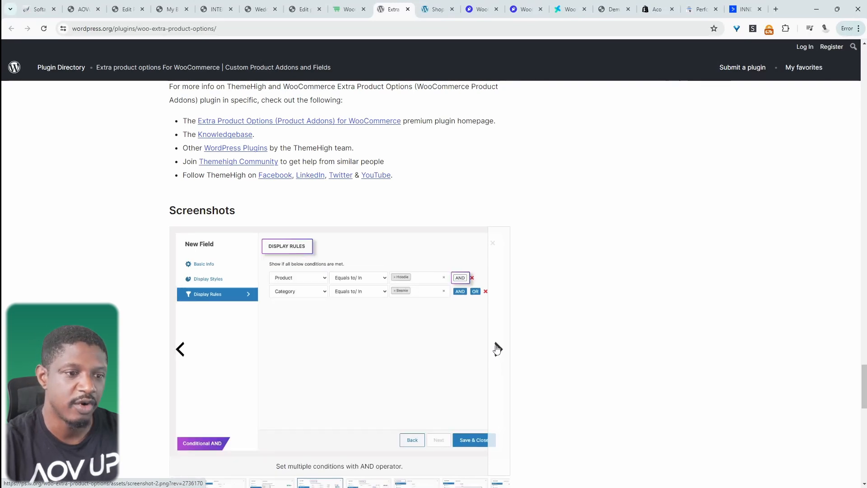
{"action": "left_click", "coordinate": [496, 349]}
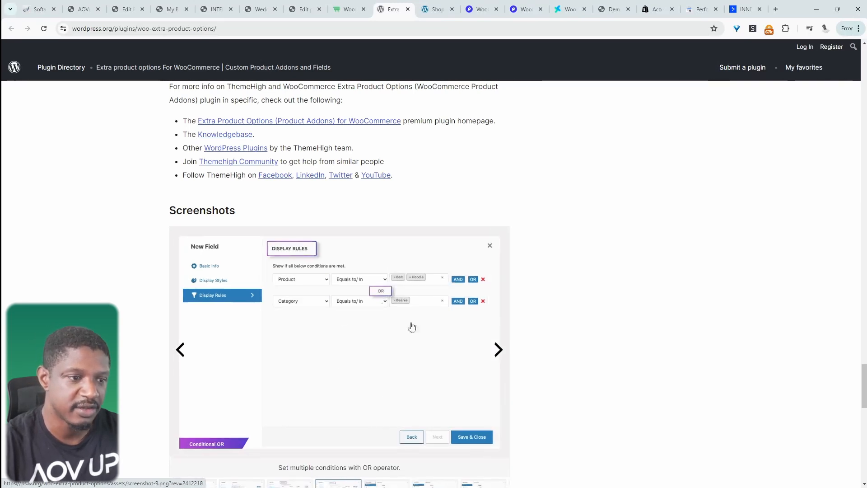
{"action": "scroll", "scroll_direction": "down", "scroll_amount": 3}
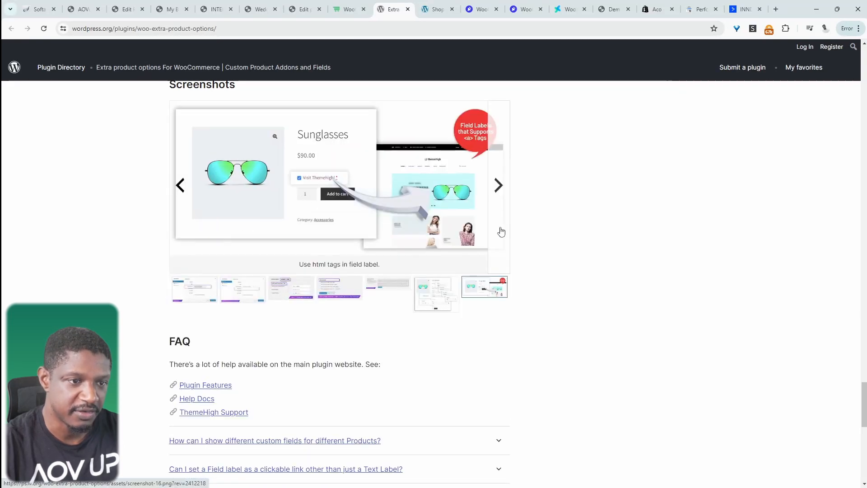
{"action": "scroll", "scroll_direction": "up", "scroll_amount": 3}
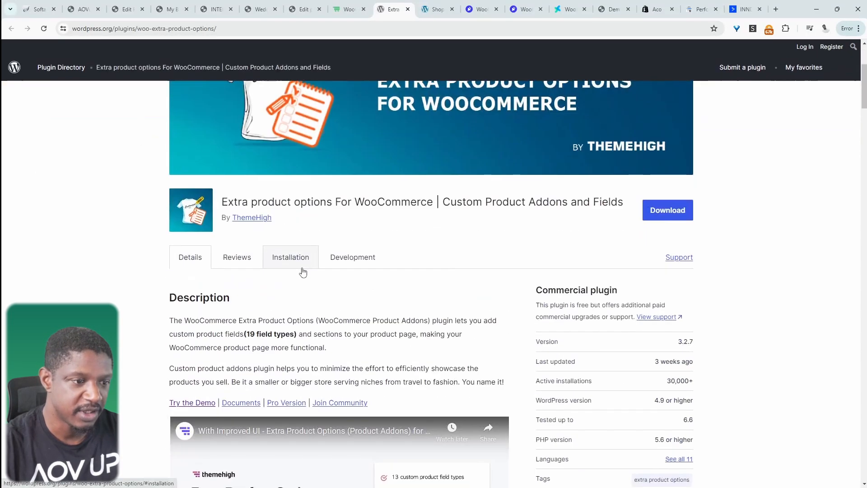
Choose the blazer colour and settle its size on XXXL after trying XL
{"action": "left_click", "coordinate": [410, 9]}
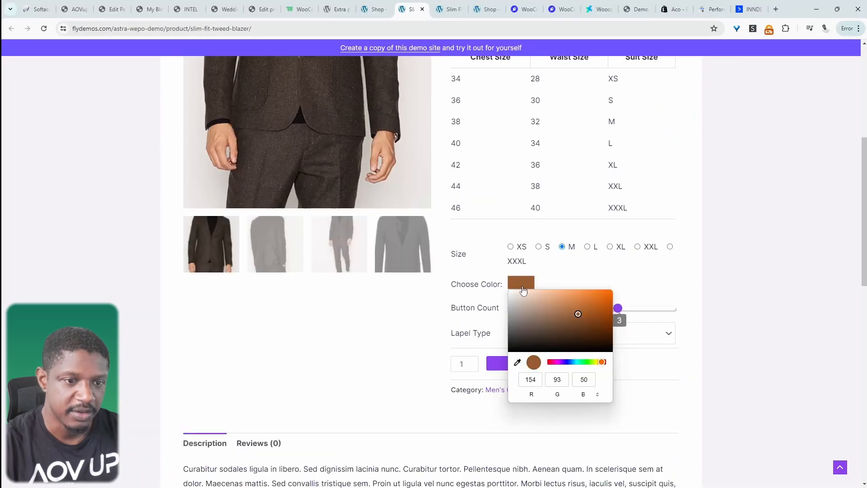
{"action": "left_click", "coordinate": [610, 247]}
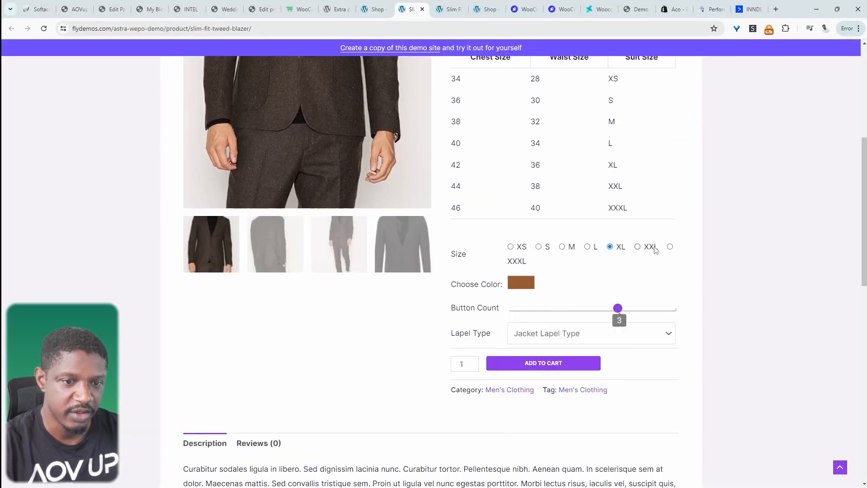
{"action": "left_click", "coordinate": [669, 245]}
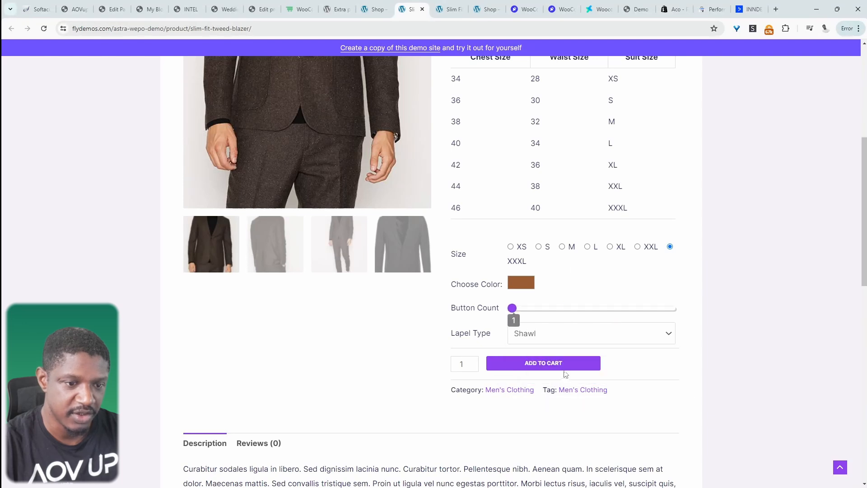
Scroll the Product Add-Ons Ultimate page through its reviews and feature sections
{"action": "left_click", "coordinate": [523, 9]}
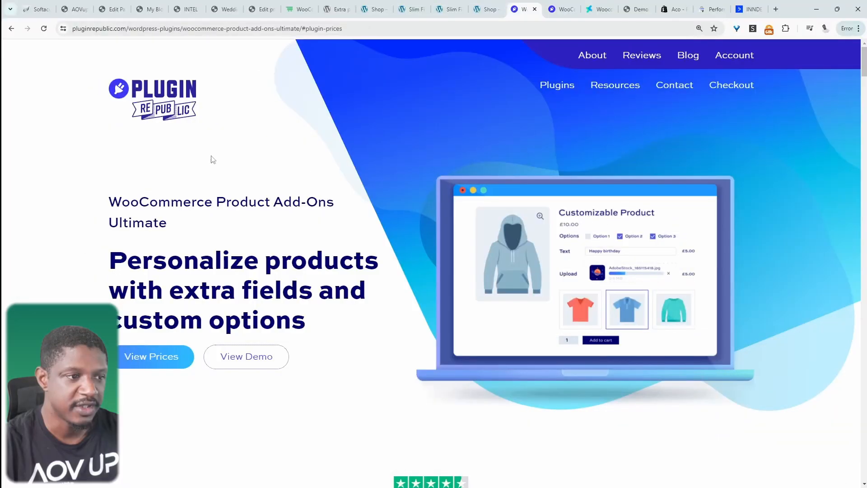
{"action": "mouse_move", "coordinate": [324, 221]}
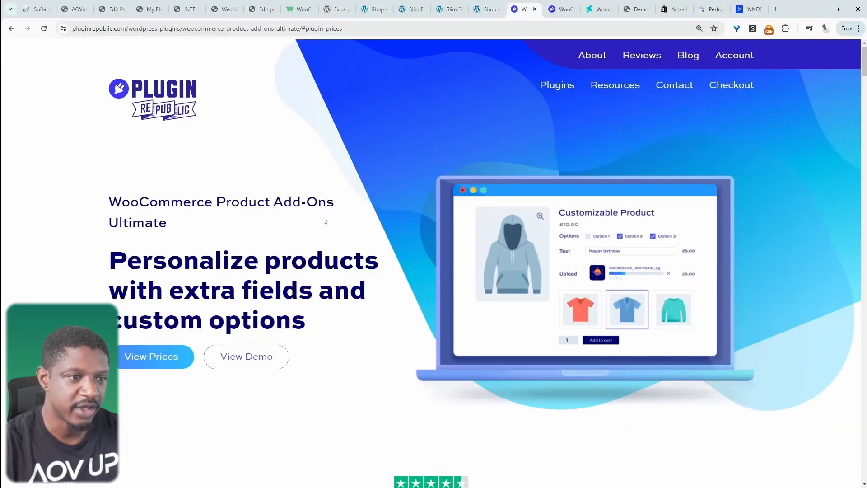
{"action": "mouse_move", "coordinate": [323, 220]}
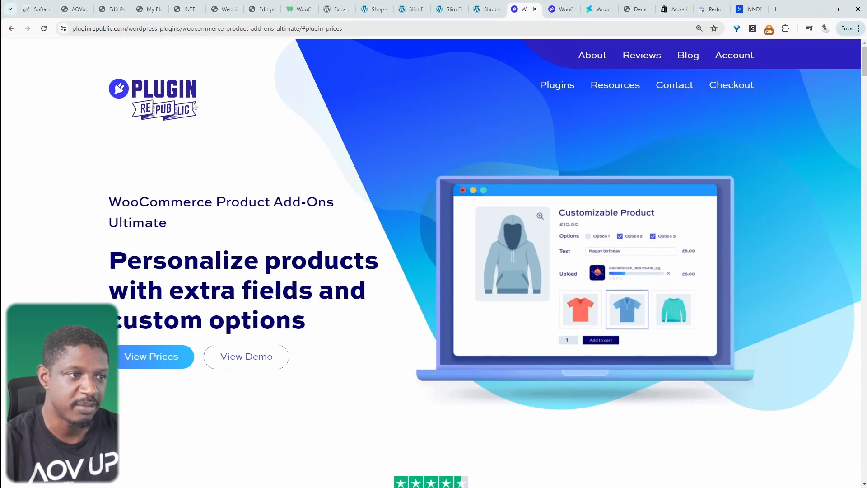
{"action": "scroll", "scroll_direction": "down", "scroll_amount": 3}
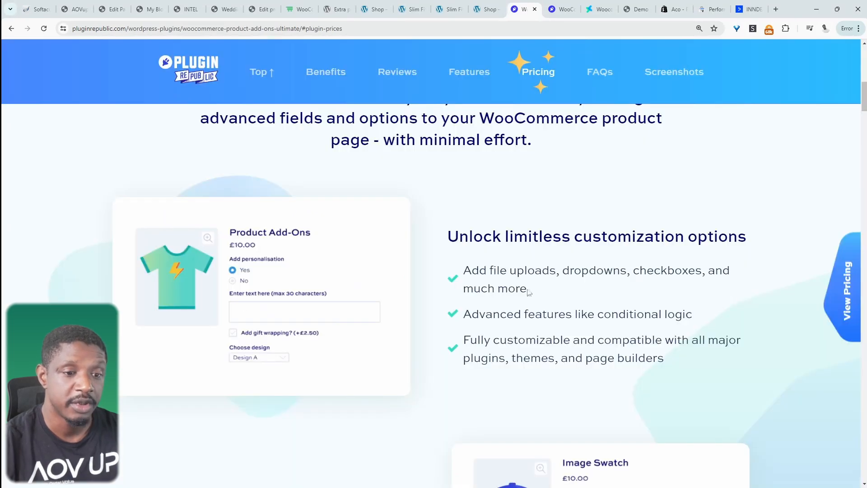
{"action": "mouse_move", "coordinate": [558, 294]}
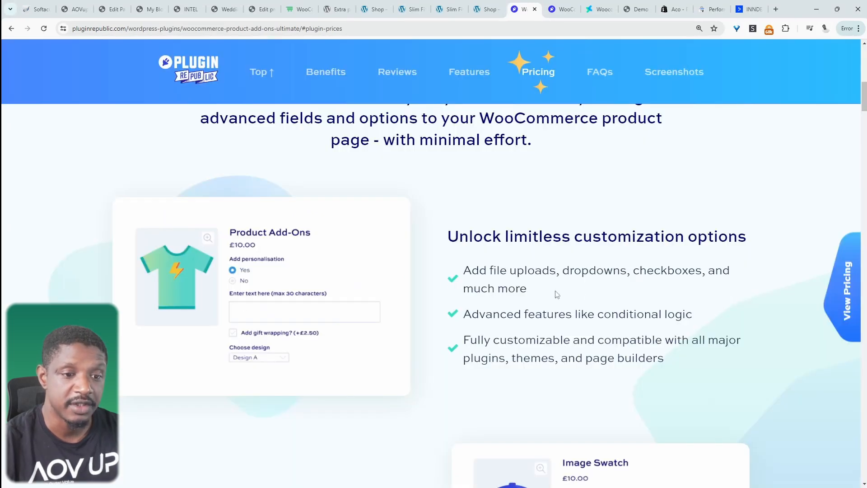
{"action": "scroll", "scroll_direction": "down", "scroll_amount": 3}
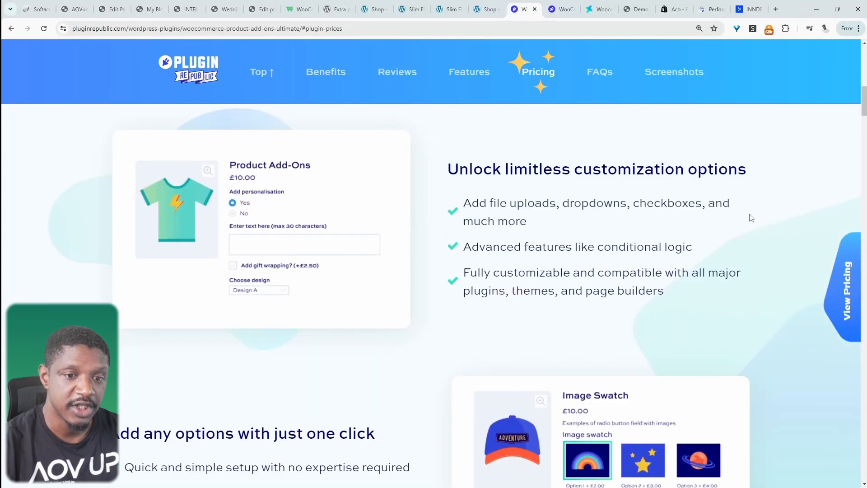
{"action": "scroll", "scroll_direction": "down", "scroll_amount": 3}
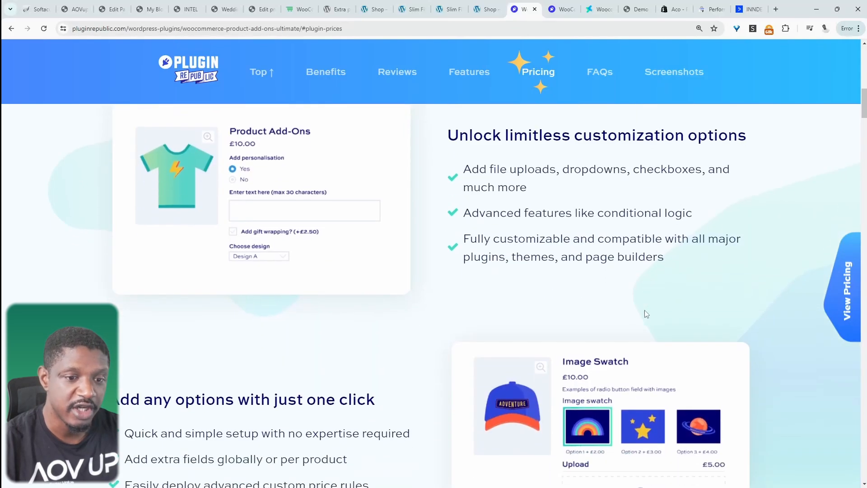
{"action": "scroll", "scroll_direction": "down", "scroll_amount": 3}
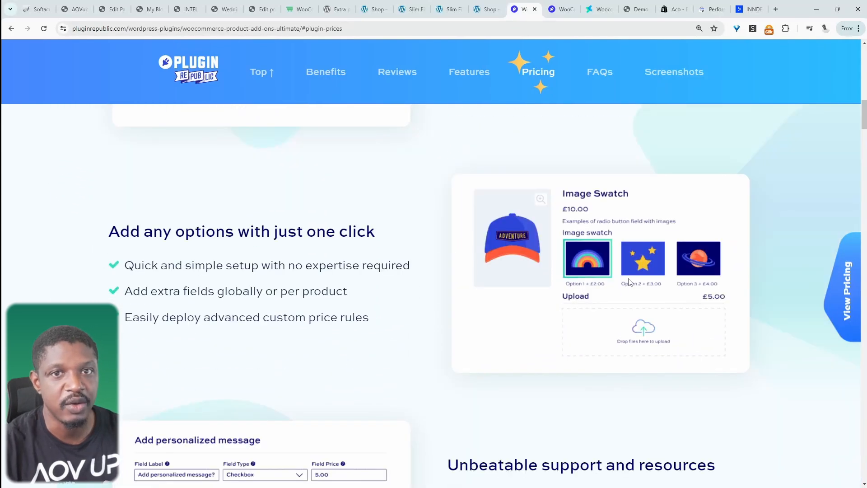
{"action": "scroll", "scroll_direction": "up", "scroll_amount": 3}
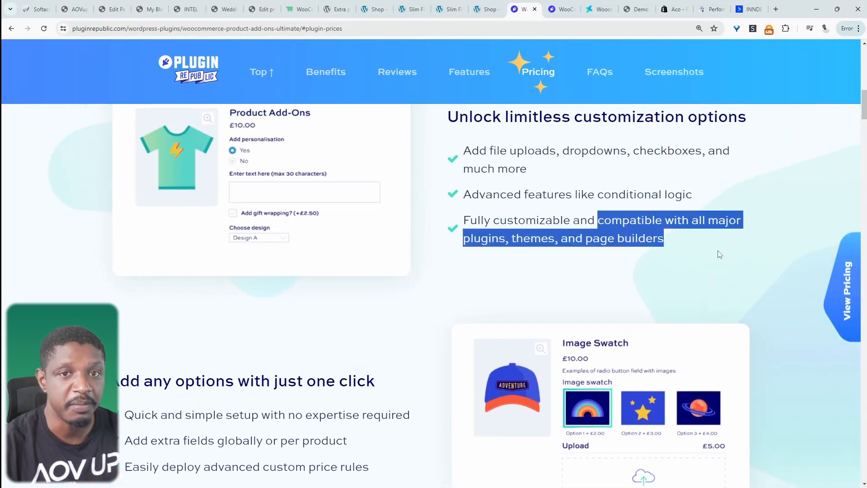
{"action": "scroll", "scroll_direction": "down", "scroll_amount": 3}
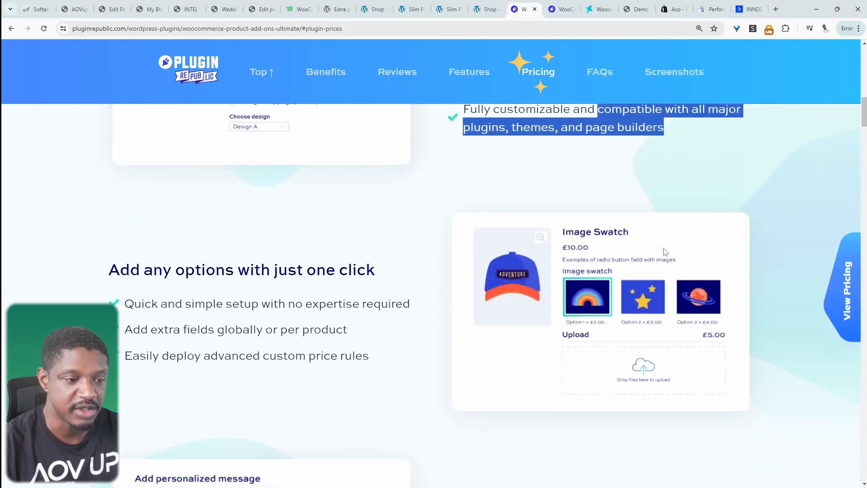
{"action": "scroll", "scroll_direction": "down", "scroll_amount": 3}
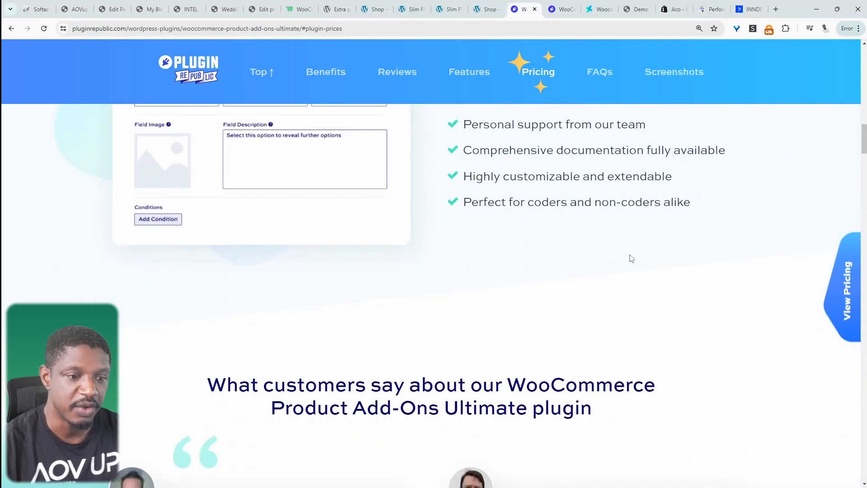
Continue down to the Pro and Basic pricing and the money-back guarantee
{"action": "scroll", "scroll_direction": "down", "scroll_amount": 3}
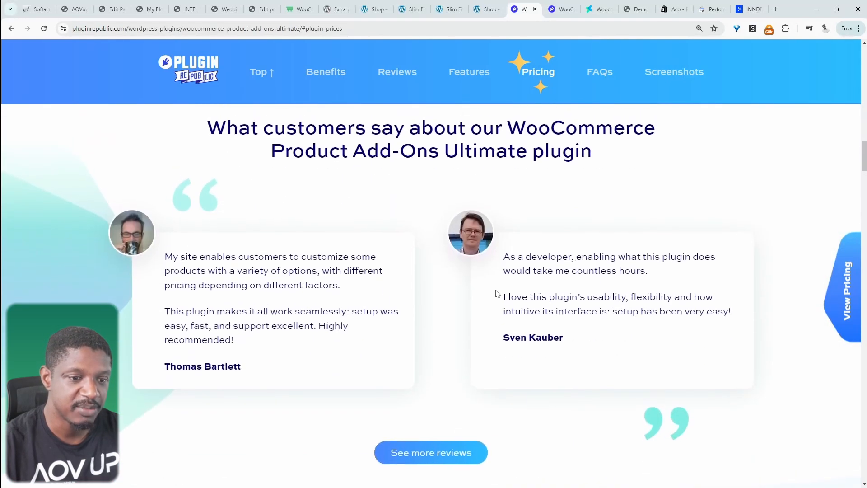
{"action": "scroll", "scroll_direction": "down", "scroll_amount": 3}
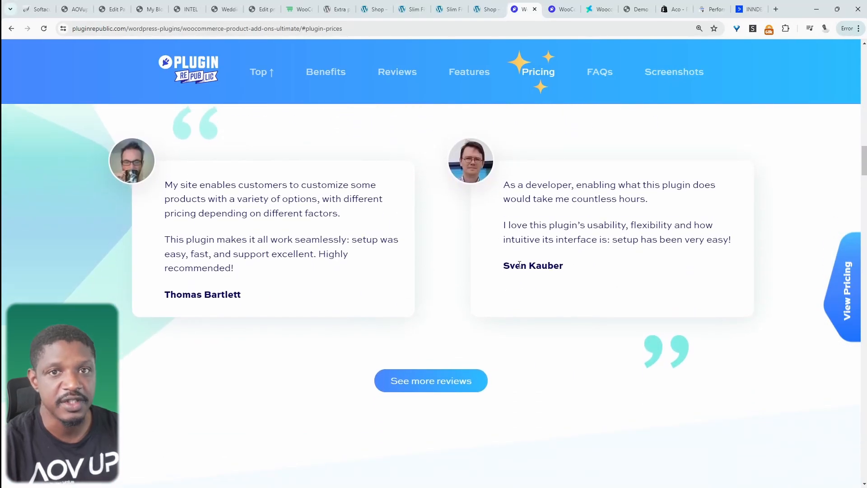
{"action": "scroll", "scroll_direction": "down", "scroll_amount": 3}
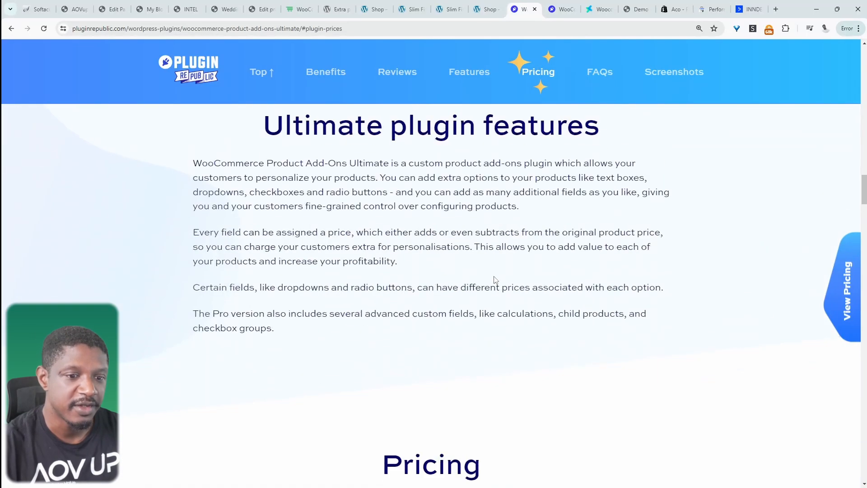
{"action": "scroll", "scroll_direction": "down", "scroll_amount": 3}
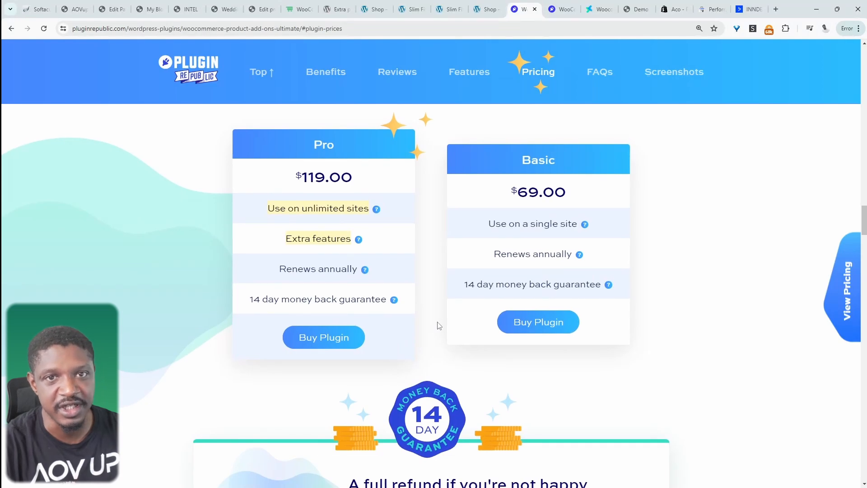
{"action": "scroll", "scroll_direction": "down", "scroll_amount": 3}
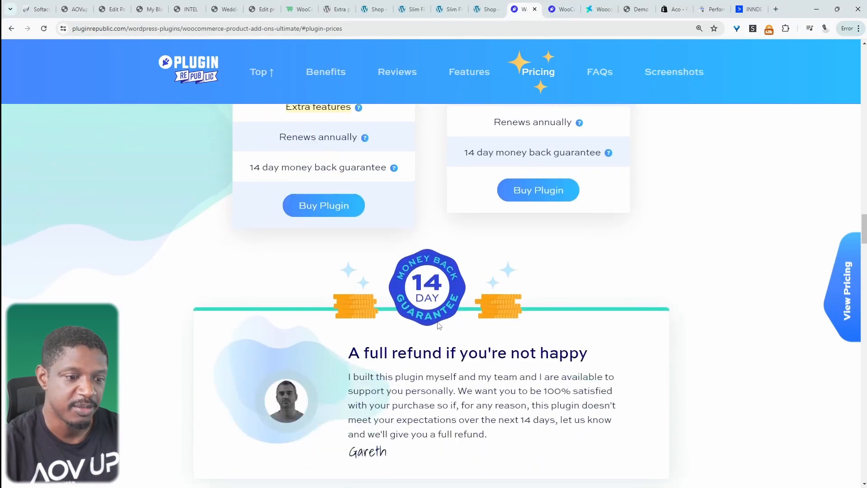
{"action": "scroll", "scroll_direction": "down", "scroll_amount": 3}
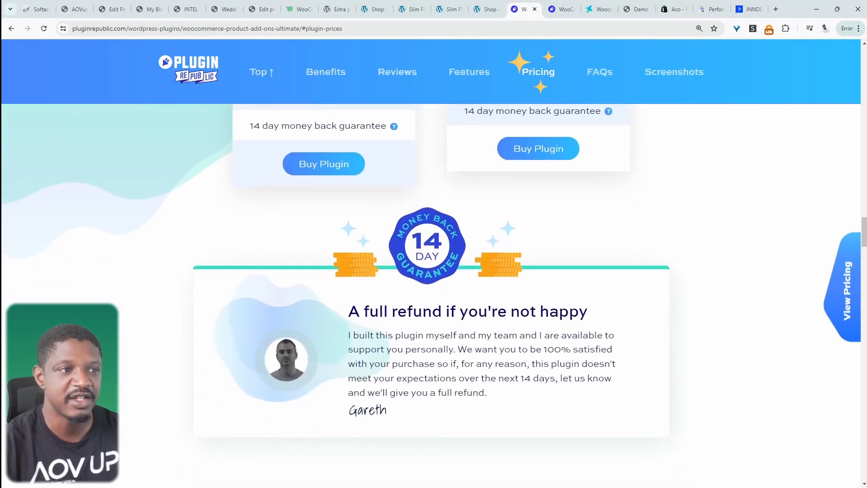
{"action": "scroll", "scroll_direction": "down", "scroll_amount": 3}
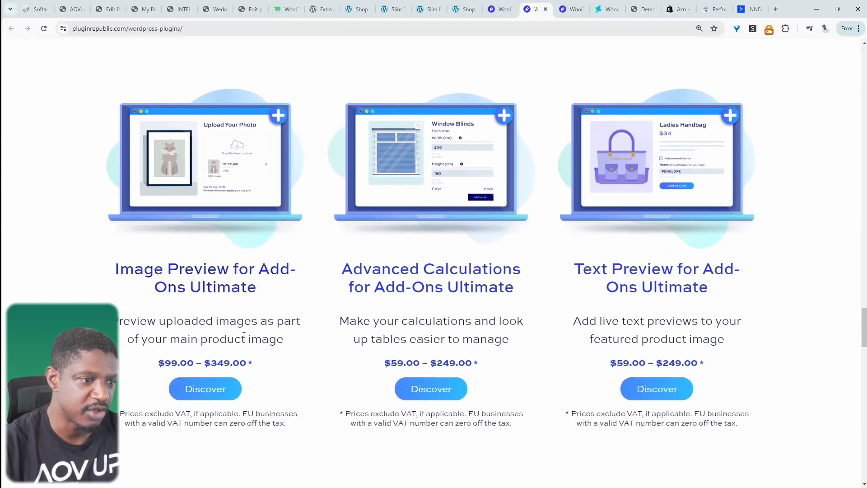
{"action": "mouse_move", "coordinate": [283, 284]}
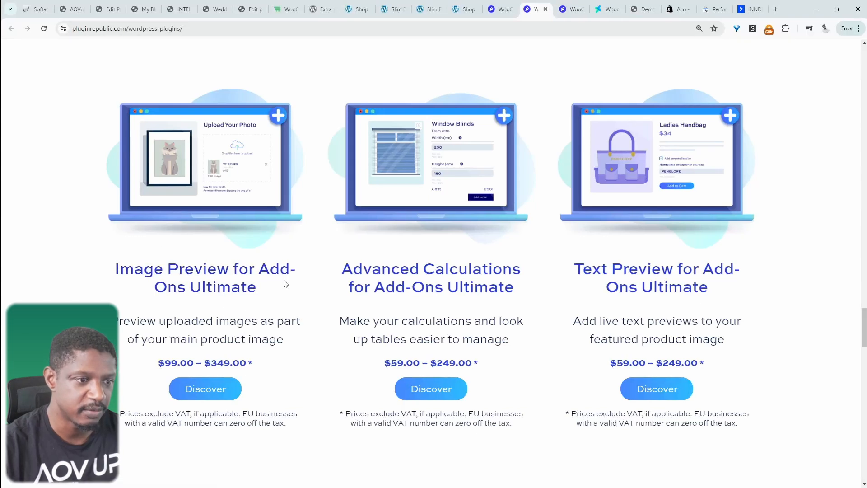
{"action": "mouse_move", "coordinate": [249, 312]}
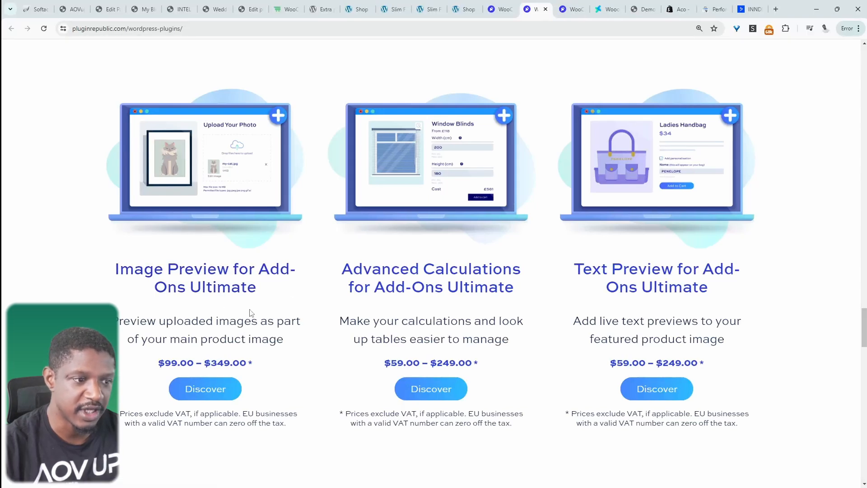
{"action": "mouse_move", "coordinate": [375, 152]}
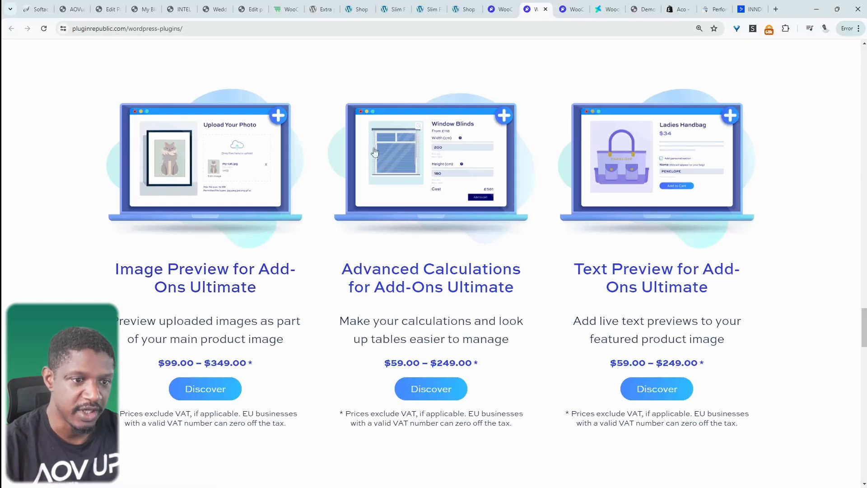
{"action": "mouse_move", "coordinate": [502, 292]}
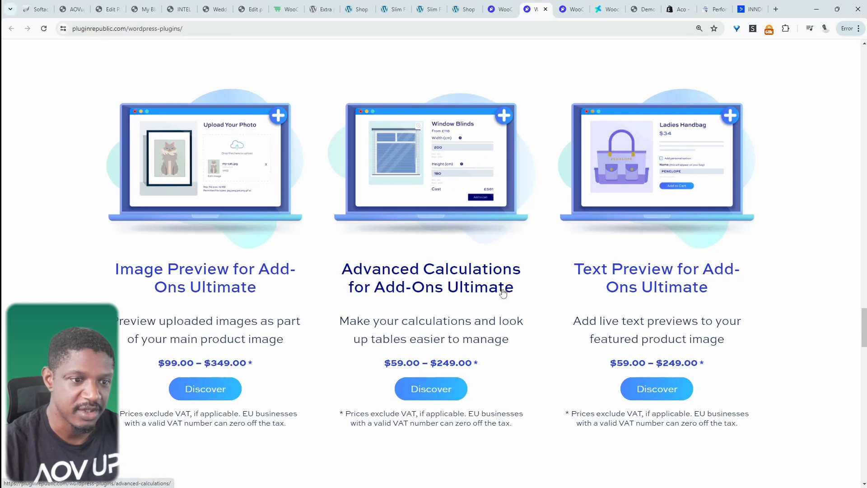
{"action": "mouse_move", "coordinate": [577, 303]}
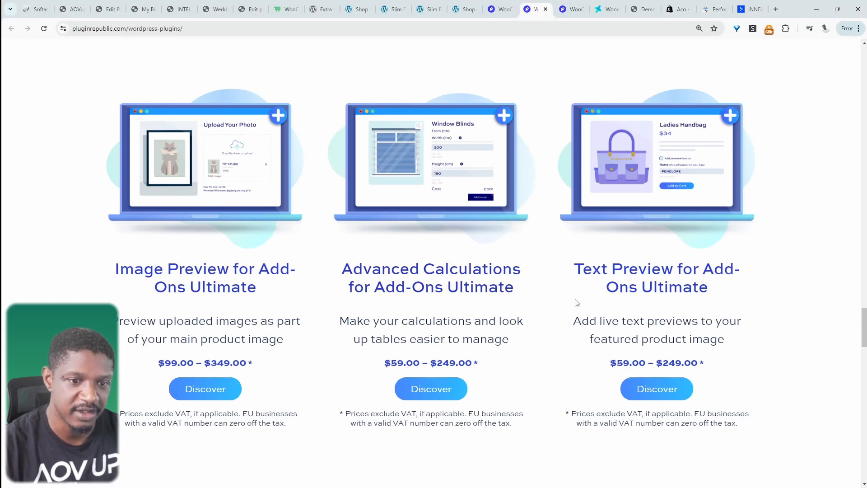
Scroll the plugins catalogue to the Image Preview, Advanced Calculations and Text Preview extension prices
{"action": "scroll", "scroll_direction": "down", "scroll_amount": 3}
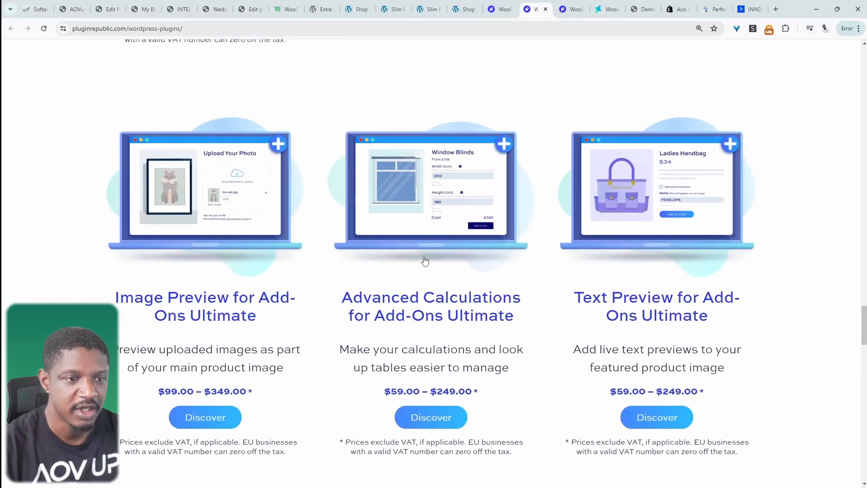
{"action": "mouse_move", "coordinate": [447, 233]}
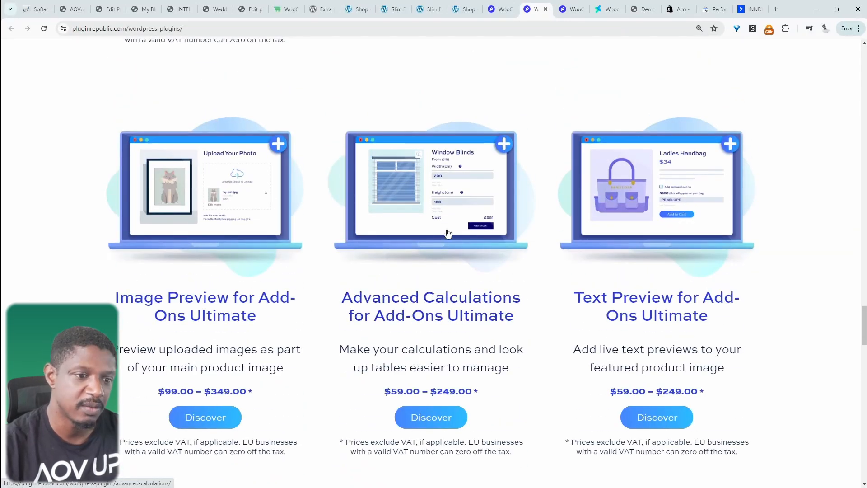
{"action": "mouse_move", "coordinate": [424, 264]}
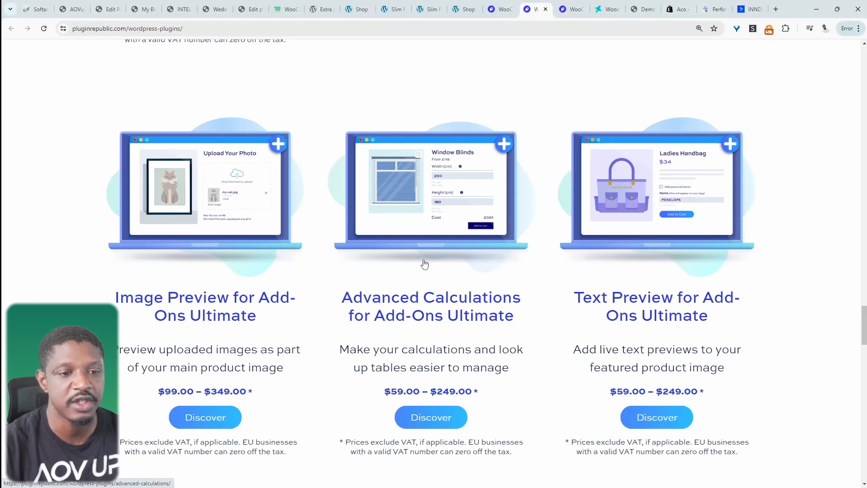
{"action": "mouse_move", "coordinate": [557, 294]}
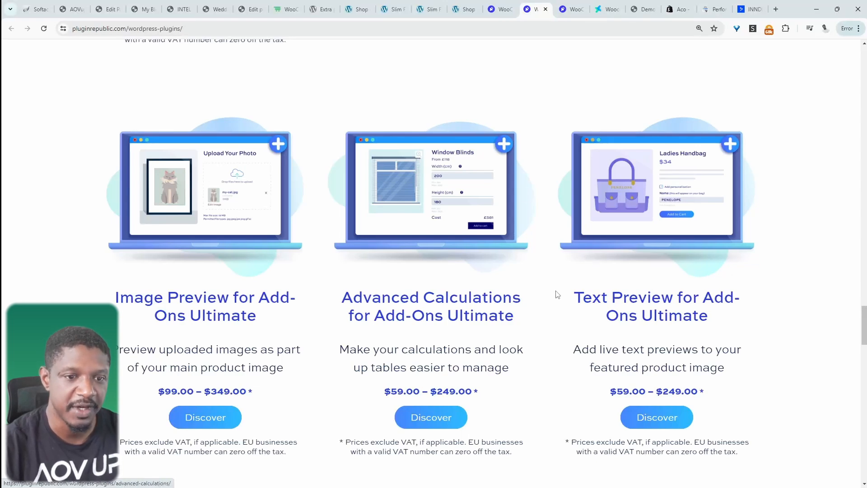
{"action": "mouse_move", "coordinate": [557, 288]}
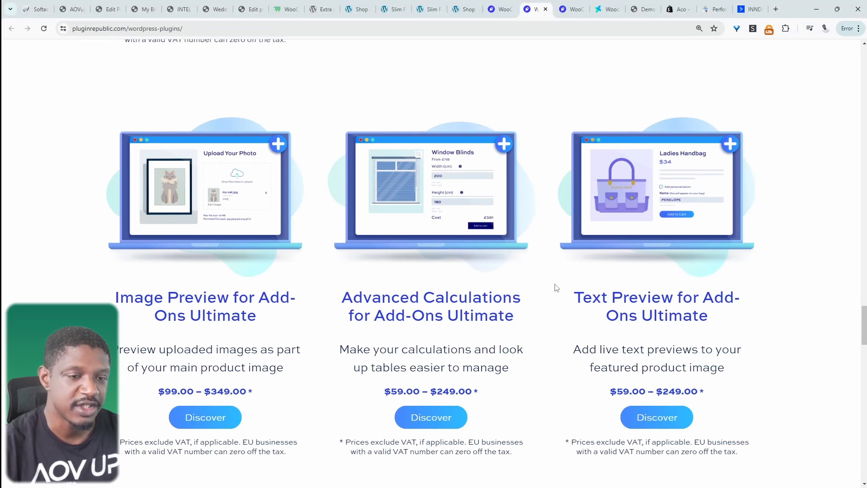
{"action": "mouse_move", "coordinate": [572, 295]}
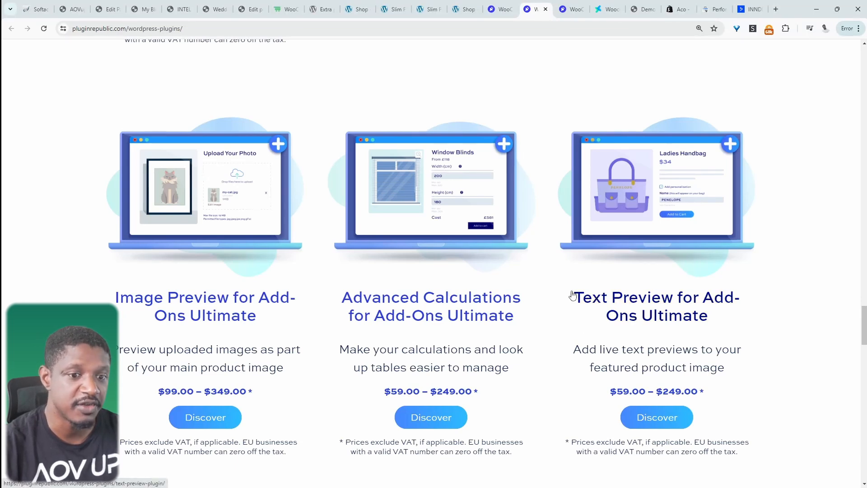
{"action": "mouse_move", "coordinate": [610, 381]}
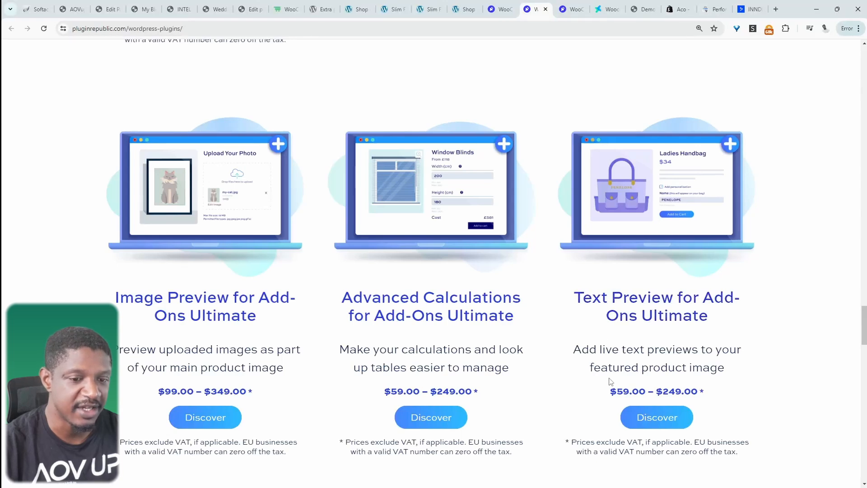
{"action": "mouse_move", "coordinate": [543, 76]}
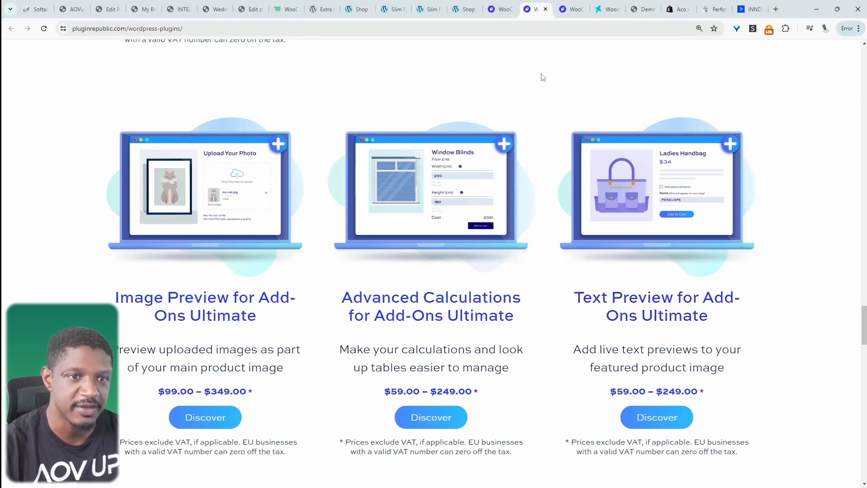
{"action": "scroll", "scroll_direction": "up", "scroll_amount": 3}
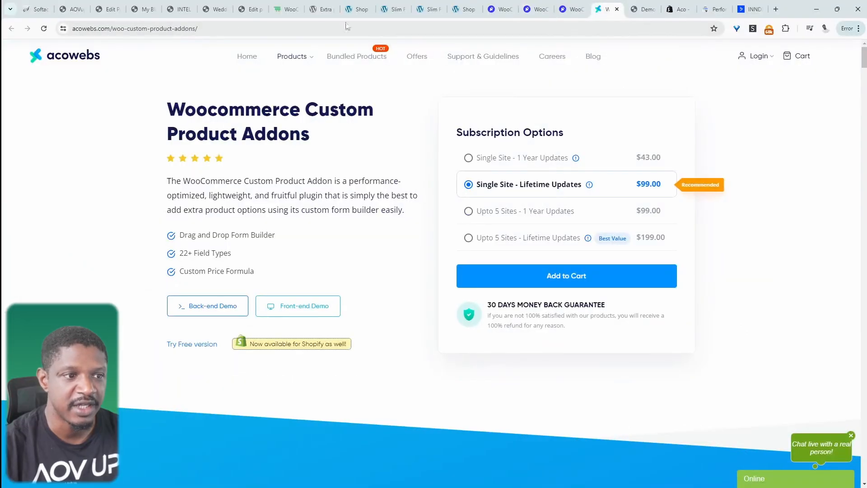
{"action": "mouse_move", "coordinate": [299, 145]}
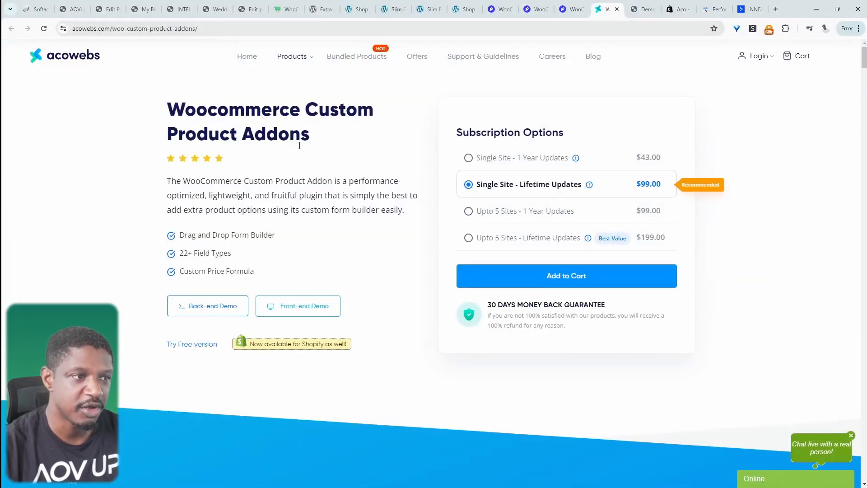
{"action": "mouse_move", "coordinate": [388, 159]}
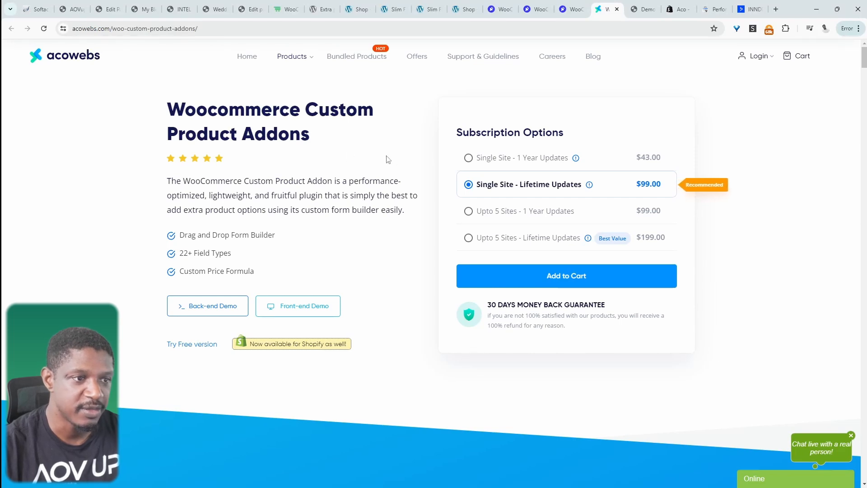
Scroll the Acowebs Custom Product Addons page through file upload and date field features, returning to pricing from $43
{"action": "scroll", "scroll_direction": "down", "scroll_amount": 3}
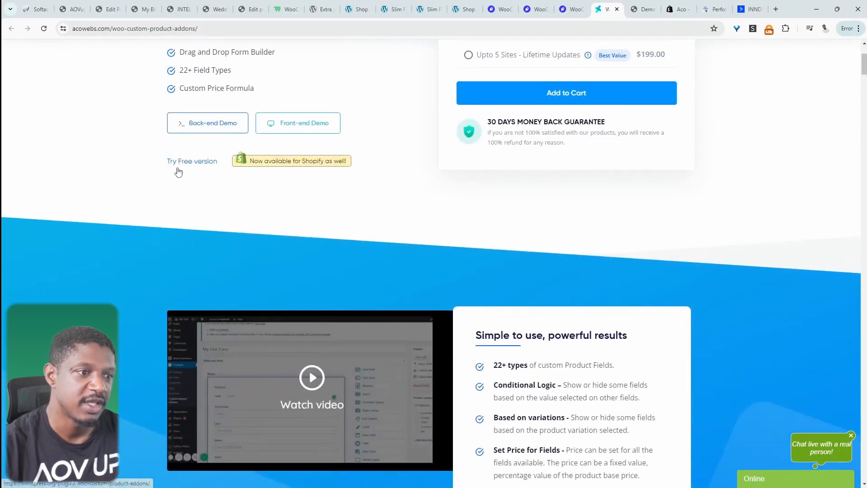
{"action": "scroll", "scroll_direction": "down", "scroll_amount": 3}
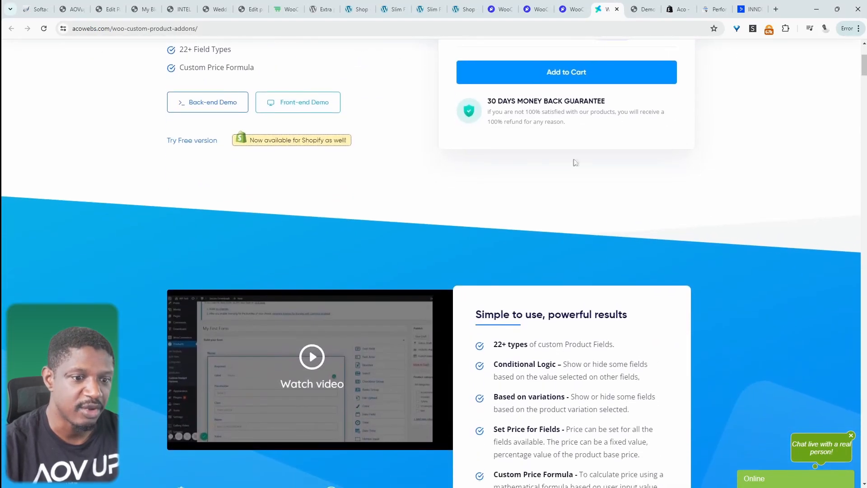
{"action": "mouse_move", "coordinate": [434, 225]}
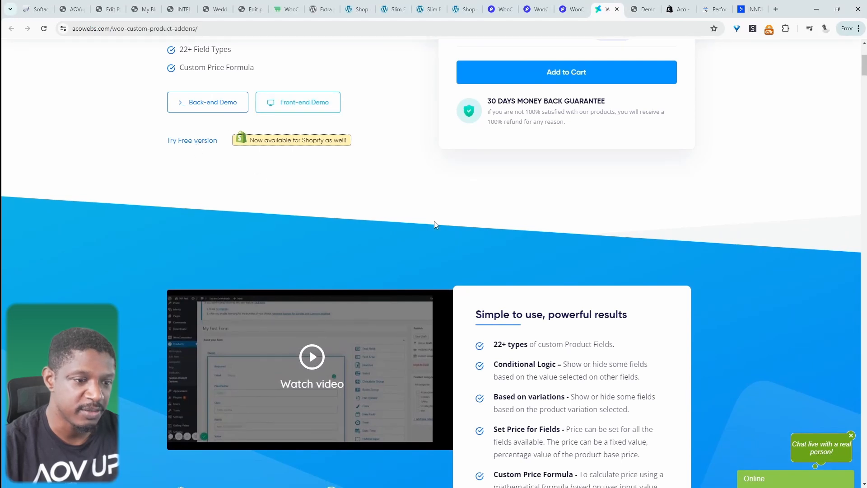
{"action": "mouse_move", "coordinate": [515, 237]}
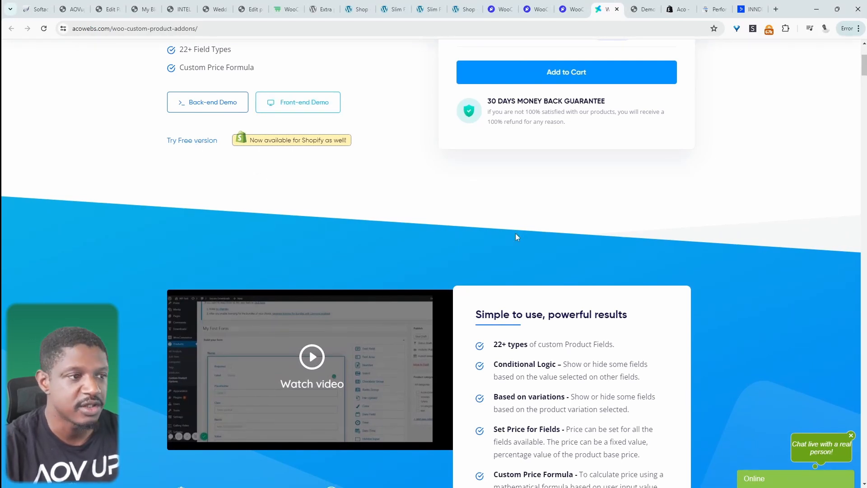
{"action": "mouse_move", "coordinate": [624, 188]}
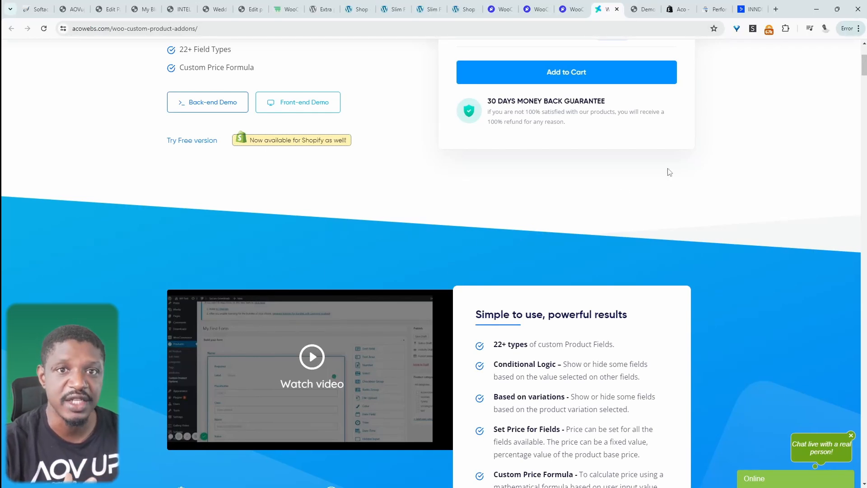
{"action": "scroll", "scroll_direction": "up", "scroll_amount": 3}
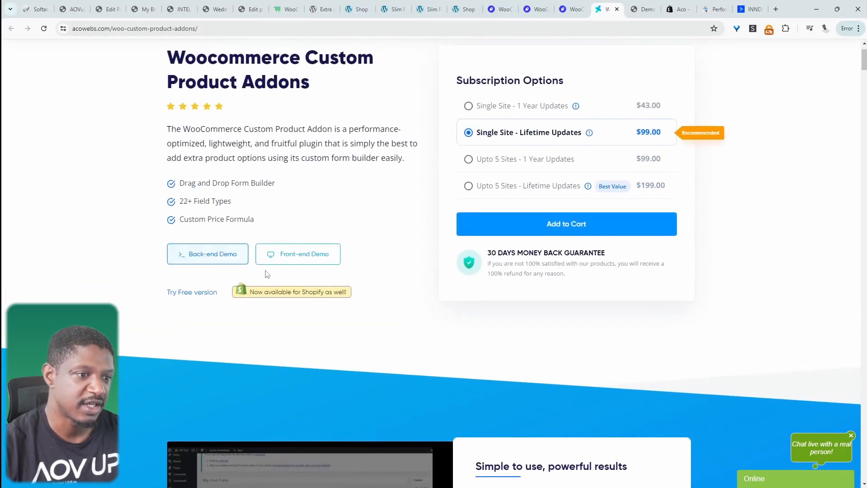
{"action": "scroll", "scroll_direction": "down", "scroll_amount": 3}
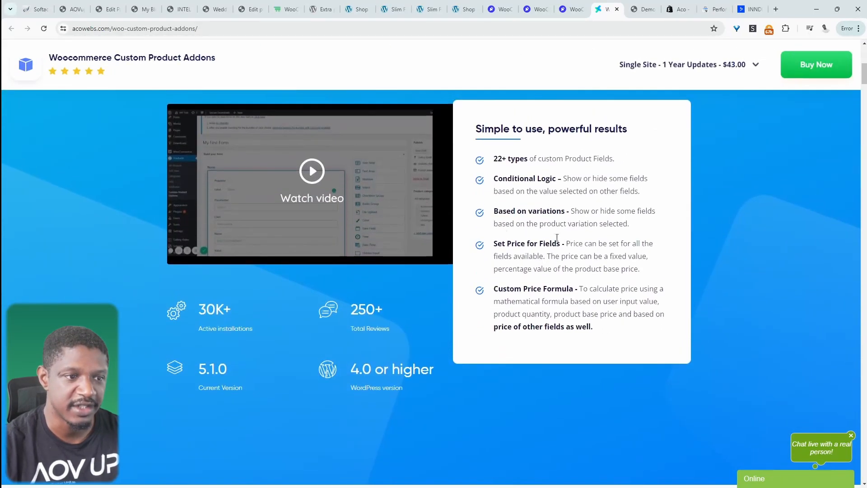
{"action": "scroll", "scroll_direction": "down", "scroll_amount": 3}
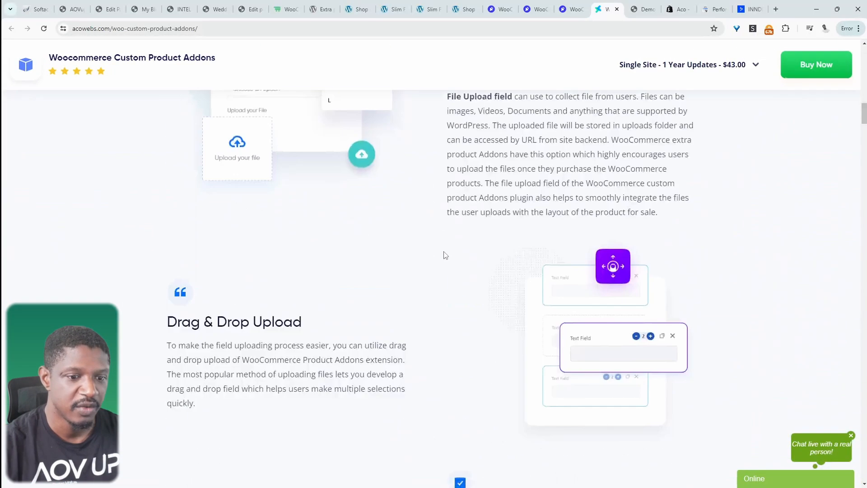
{"action": "scroll", "scroll_direction": "down", "scroll_amount": 3}
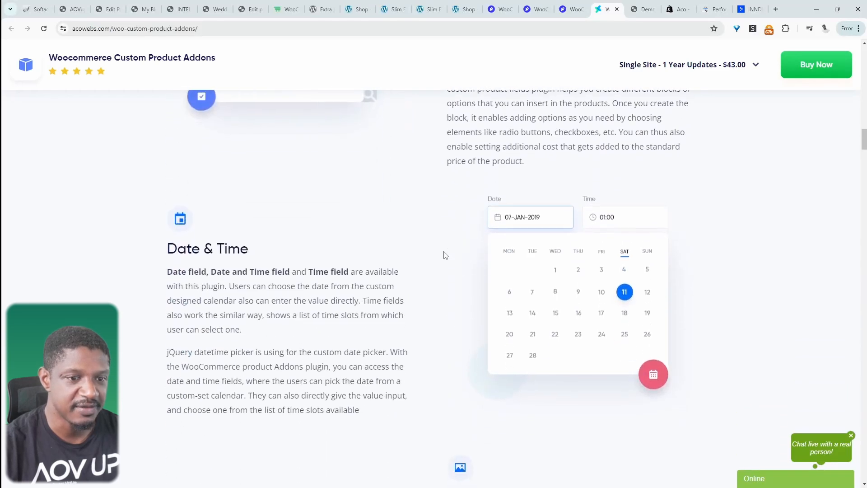
{"action": "scroll", "scroll_direction": "up", "scroll_amount": 3}
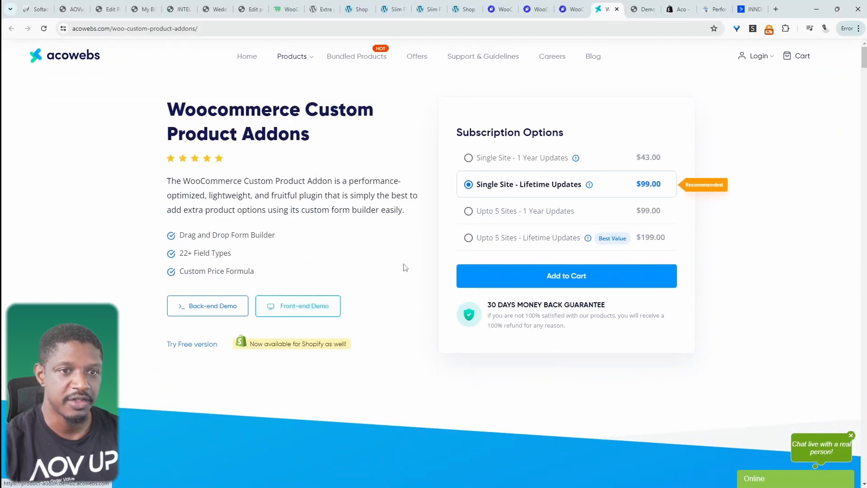
Open the All Fields Simple demo product and scroll its colour, date and map fields down to related products
{"action": "left_click", "coordinate": [298, 307]}
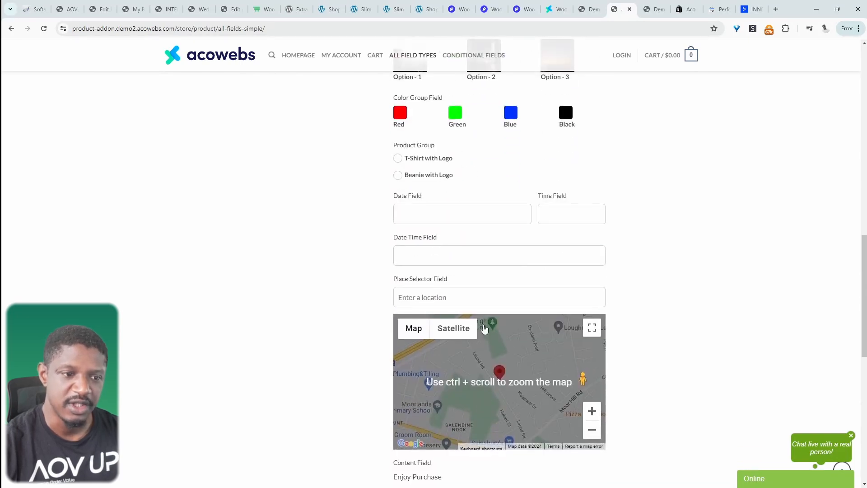
{"action": "scroll", "scroll_direction": "down", "scroll_amount": 3}
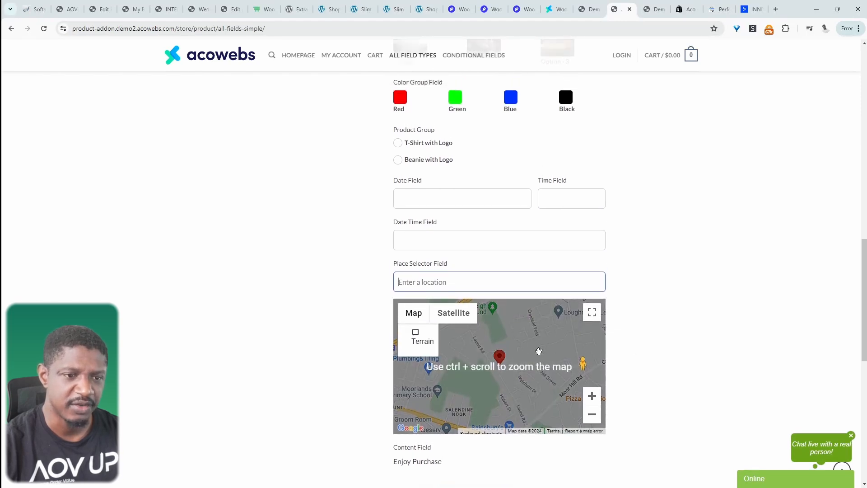
{"action": "scroll", "scroll_direction": "up", "scroll_amount": 3}
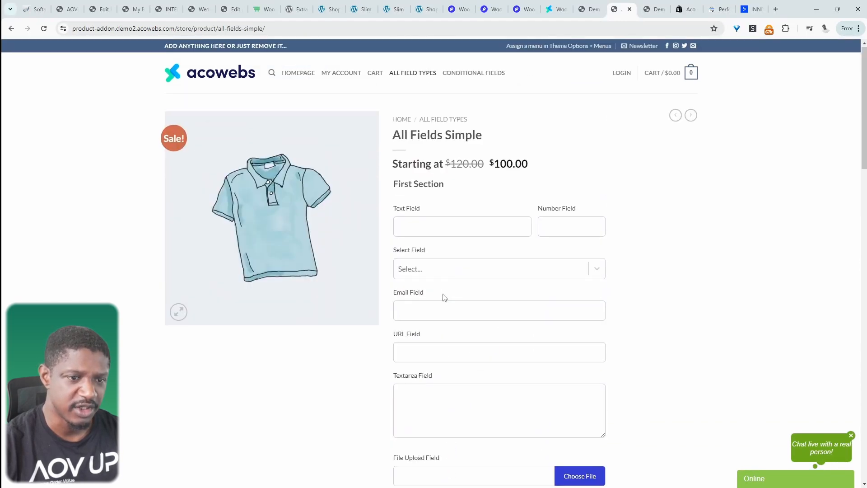
{"action": "scroll", "scroll_direction": "down", "scroll_amount": 3}
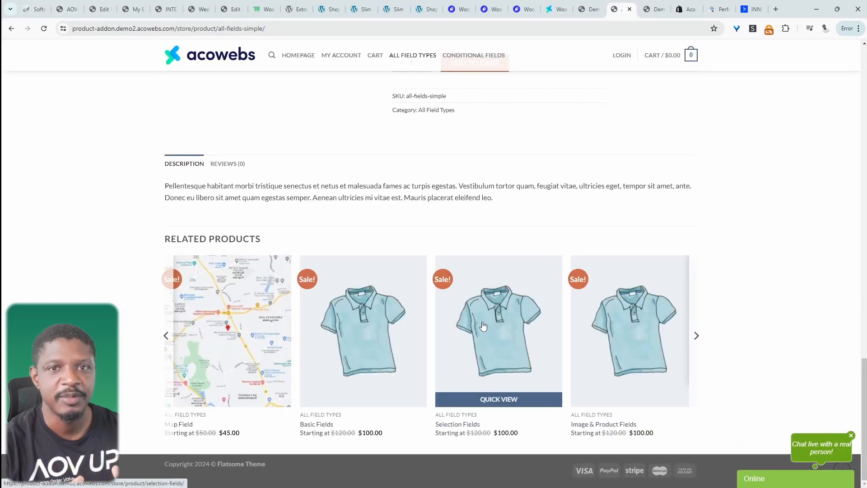